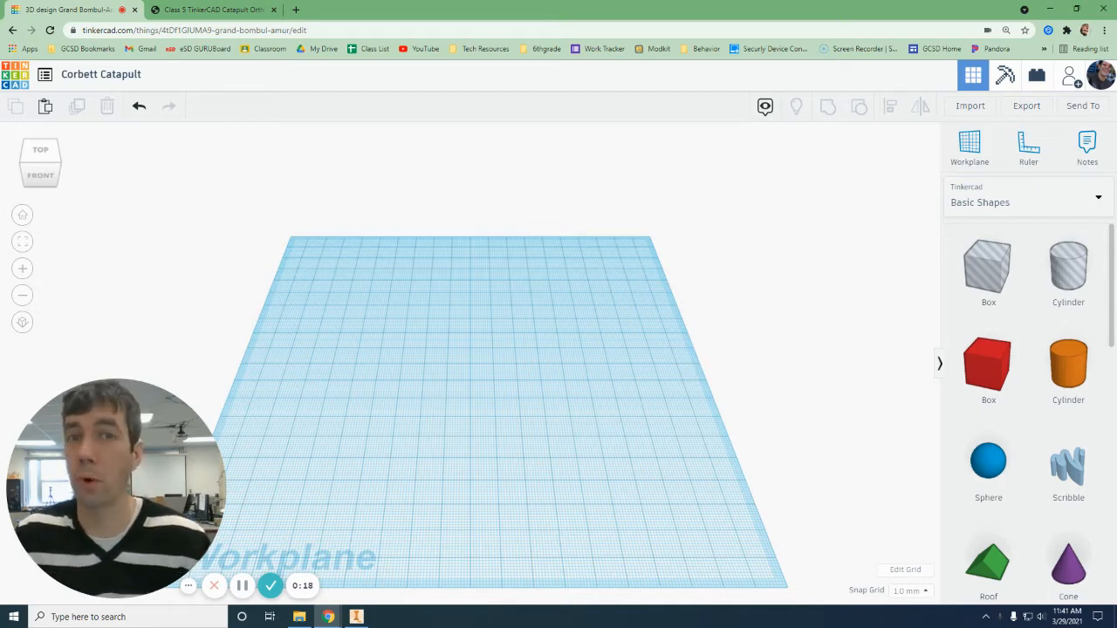
mouse_move(738, 253)
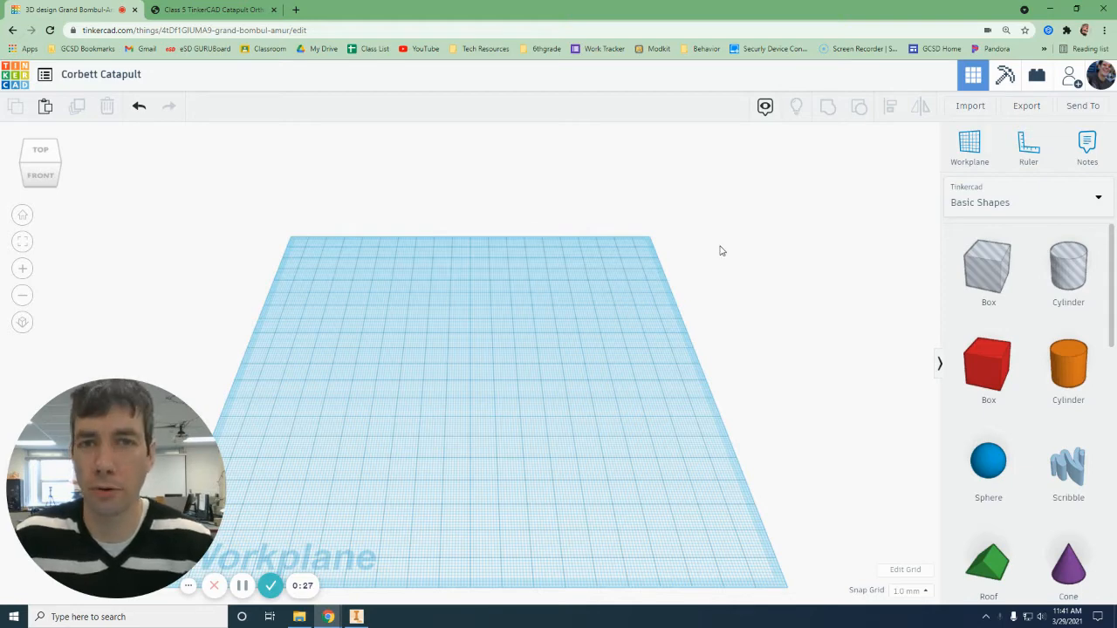
Step: Switch to the catapult PDF and scroll to the Catapult Base x2 page (75 by 12 by 10)
left_click(214, 10)
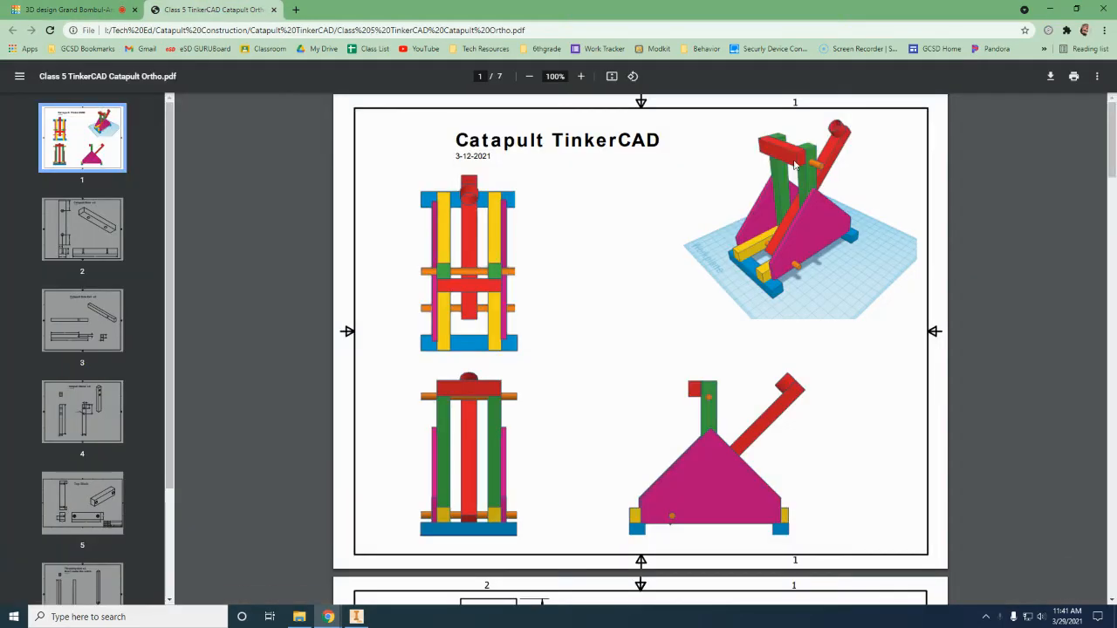
mouse_move(960, 223)
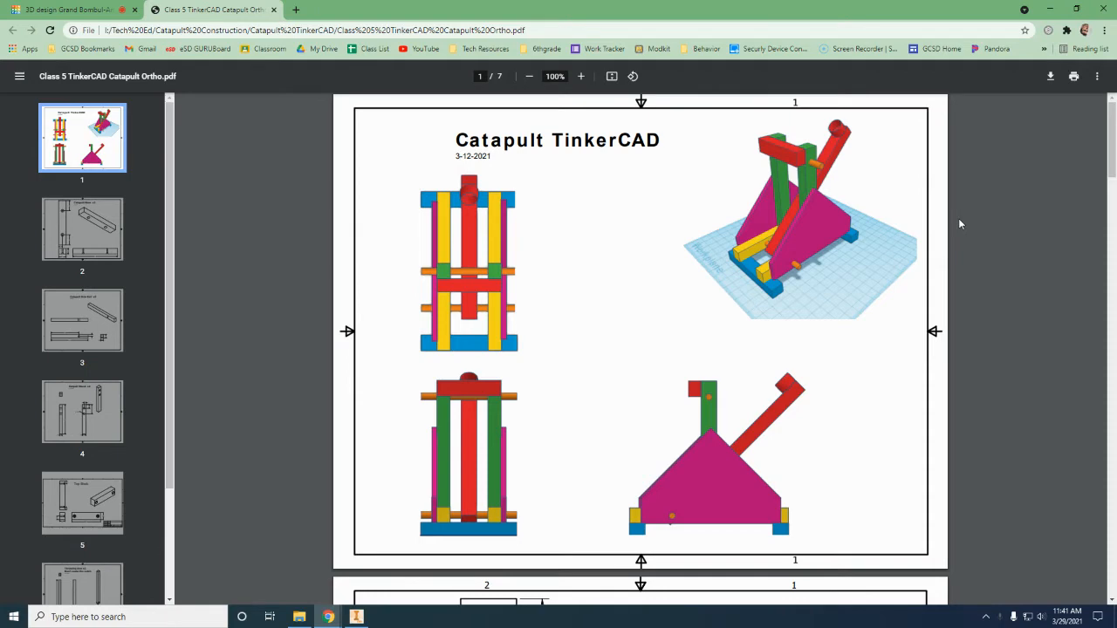
scroll("down", 3)
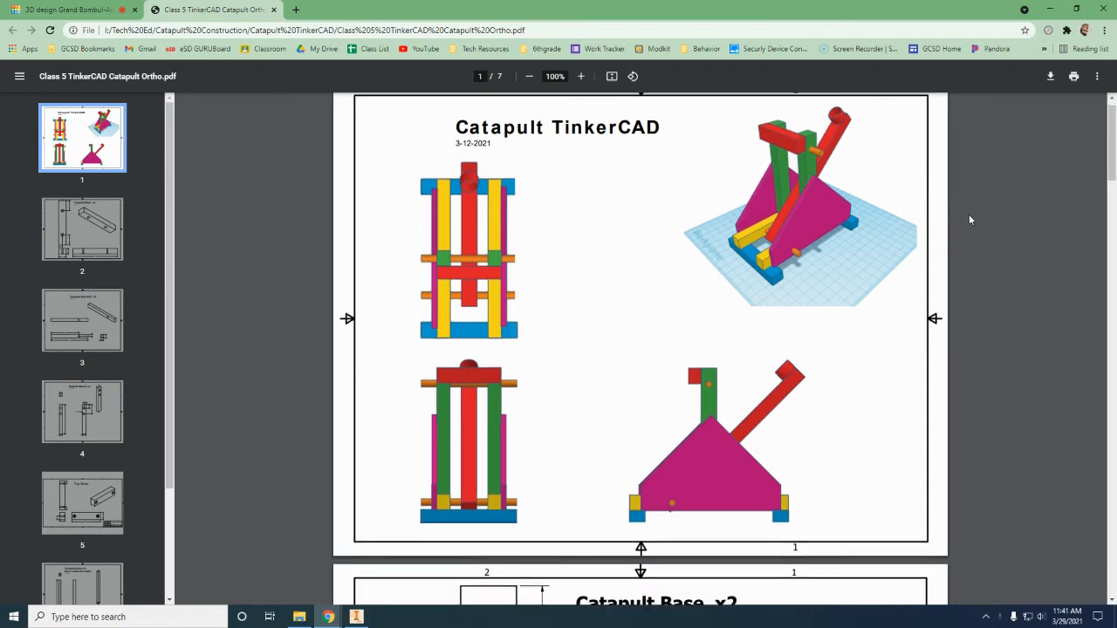
scroll("down", 3)
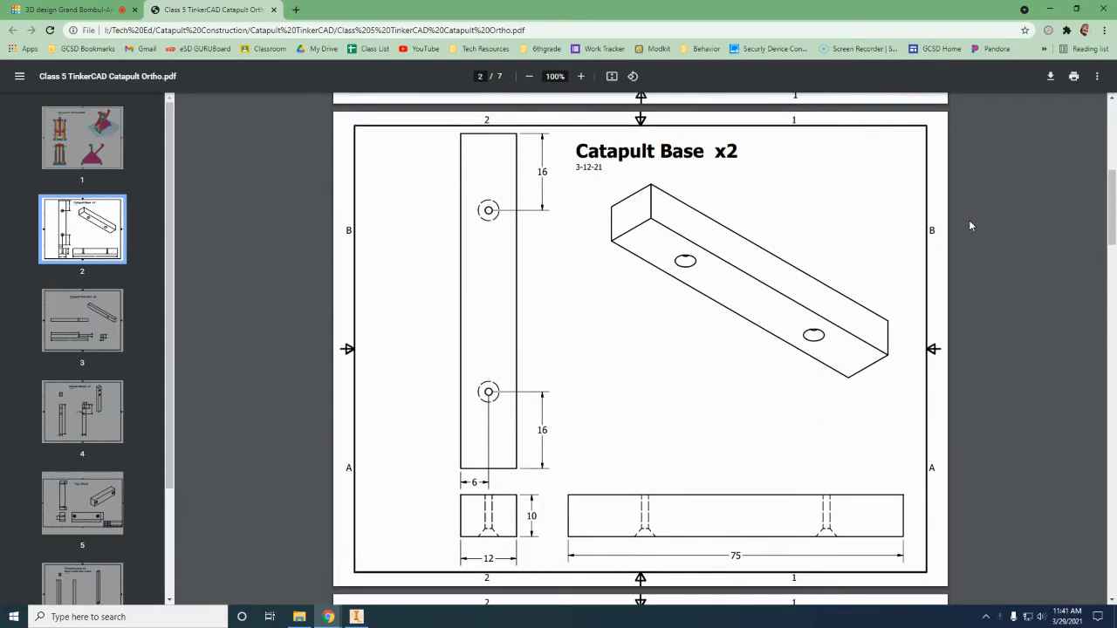
mouse_move(650, 255)
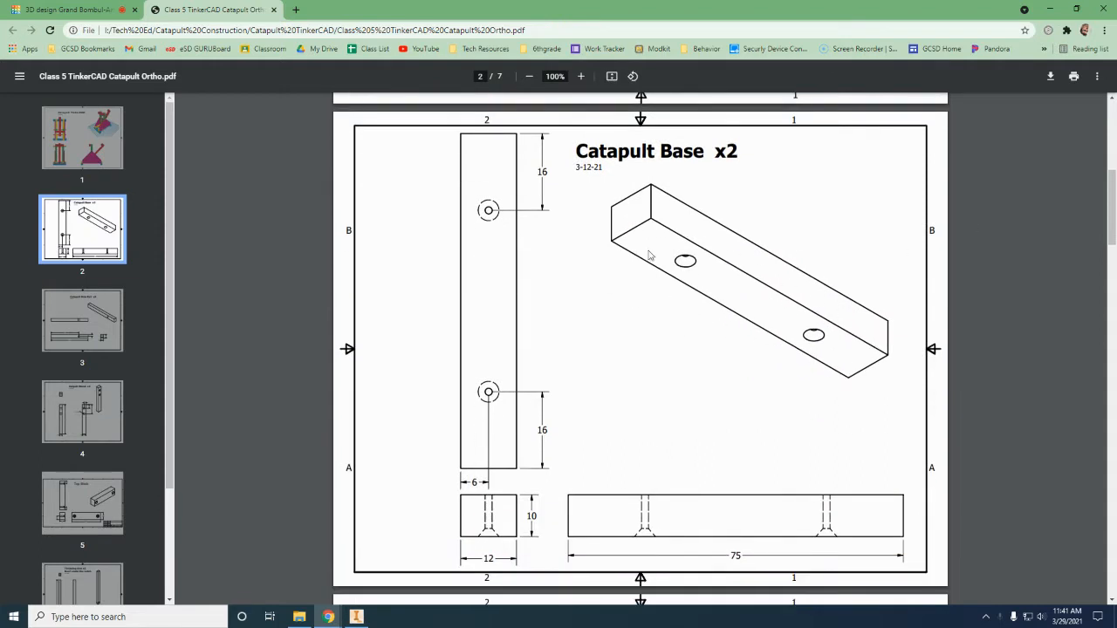
mouse_move(757, 509)
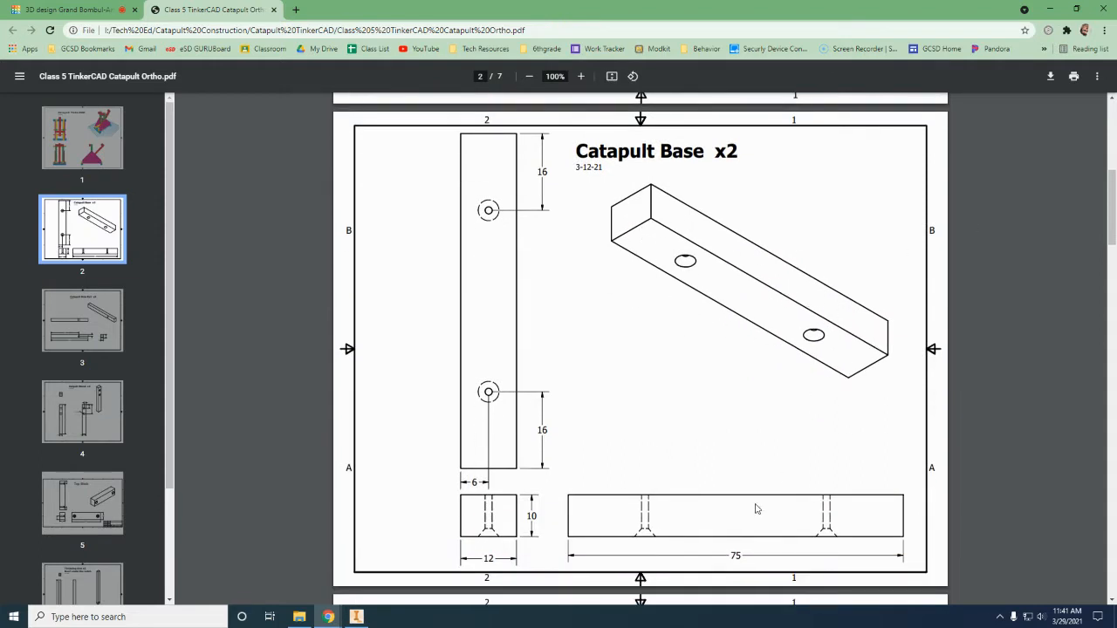
mouse_move(795, 515)
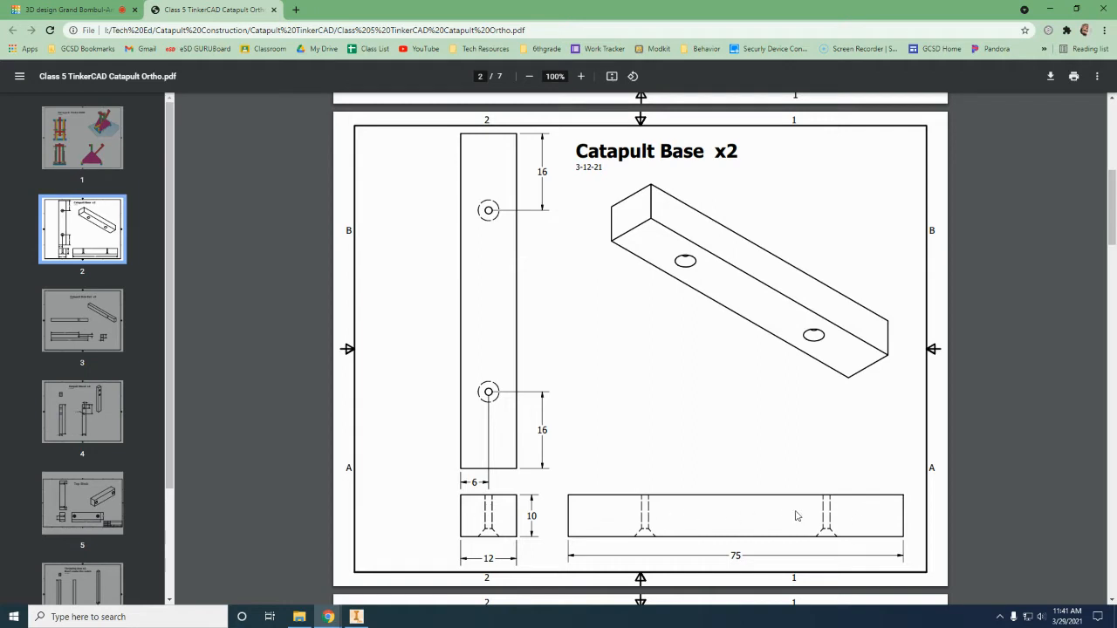
mouse_move(831, 539)
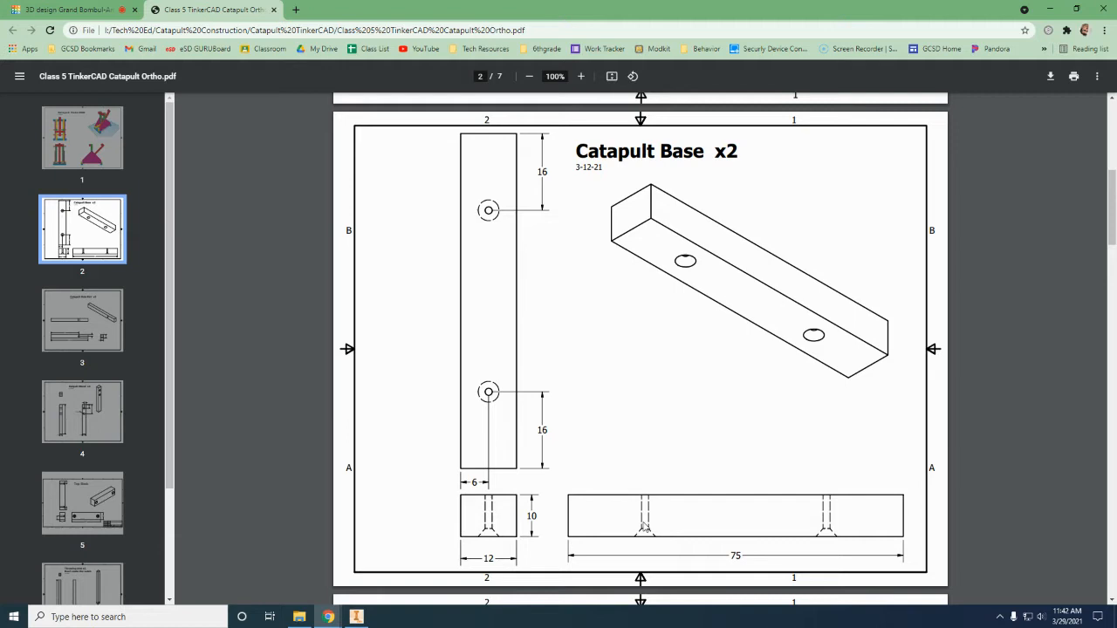
mouse_move(685, 171)
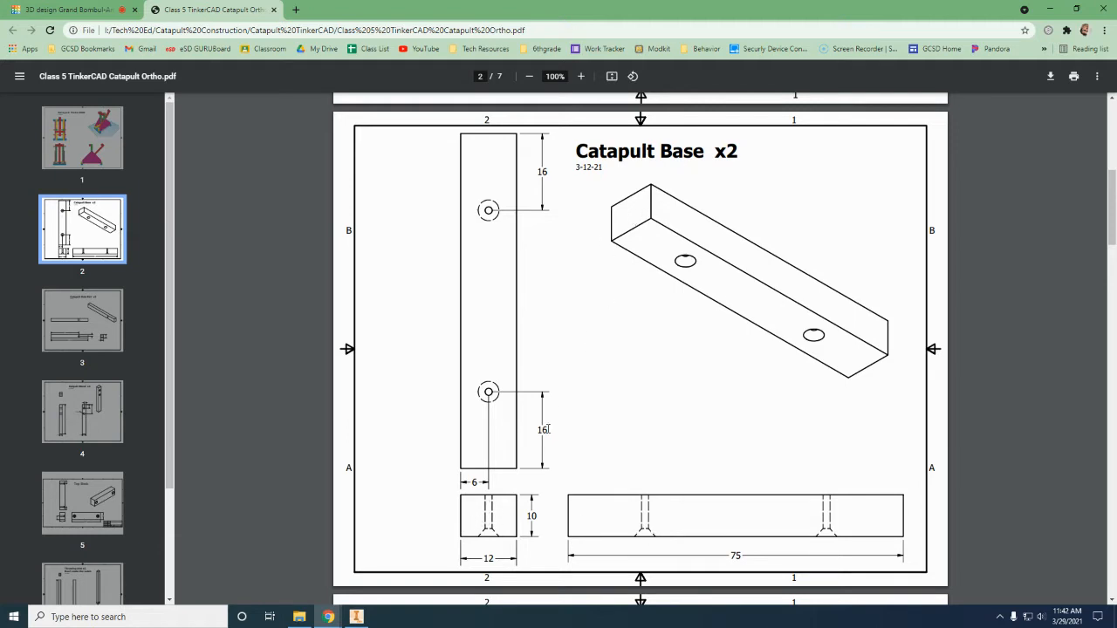
mouse_move(497, 237)
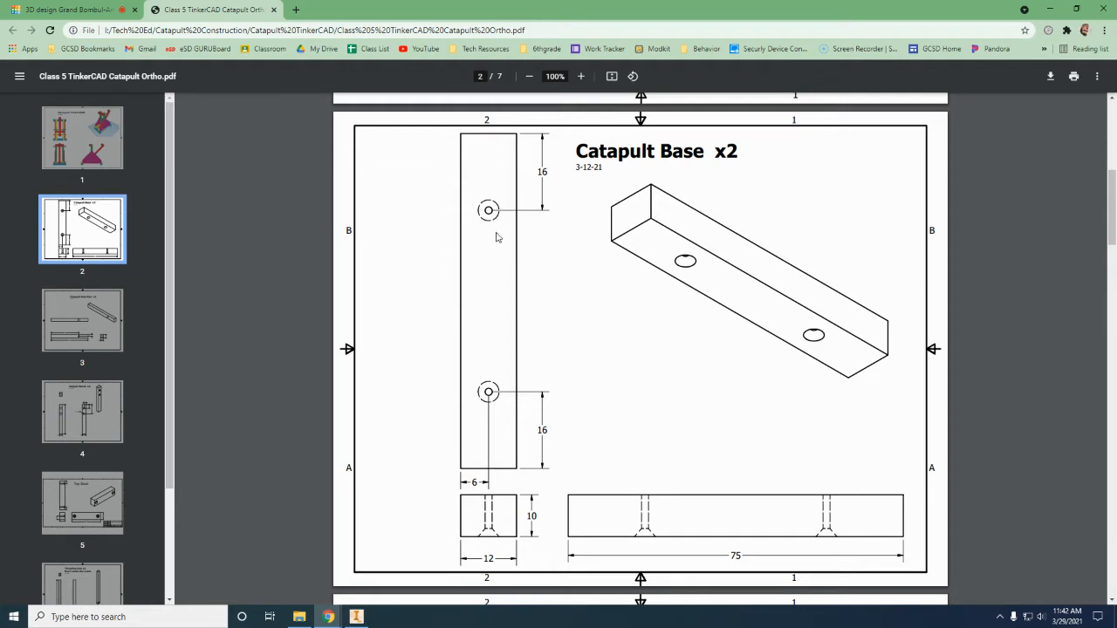
mouse_move(501, 212)
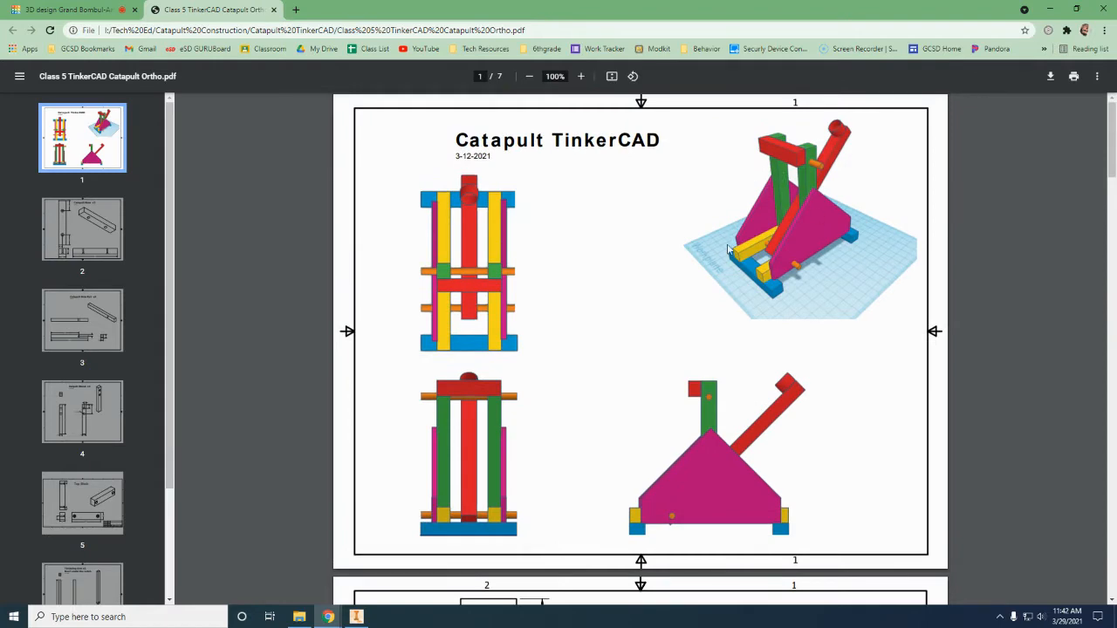
mouse_move(713, 222)
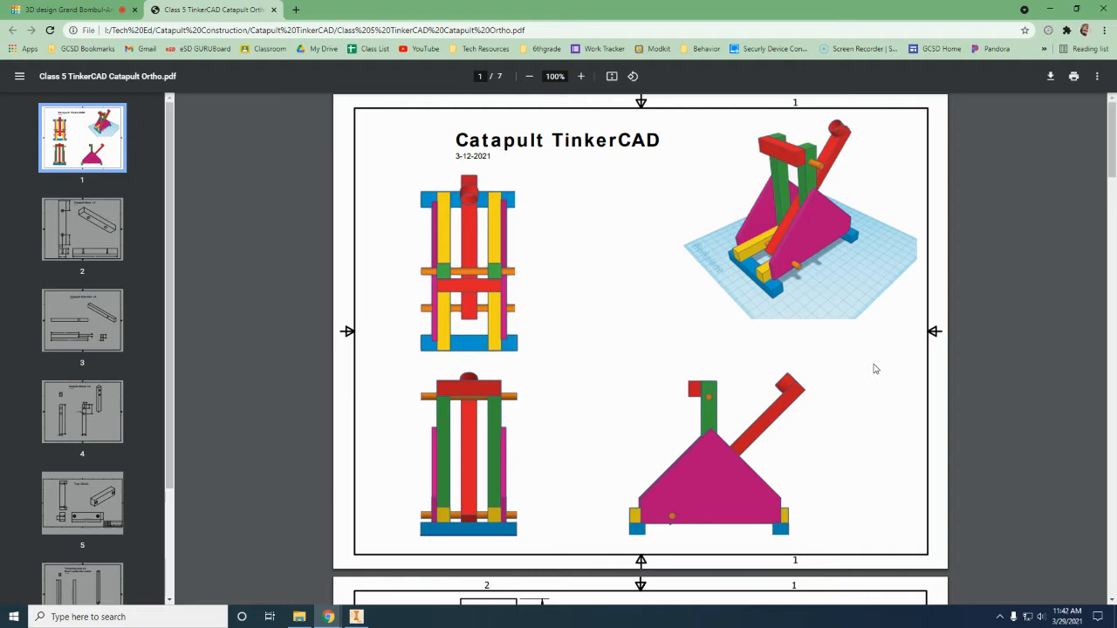
mouse_move(864, 473)
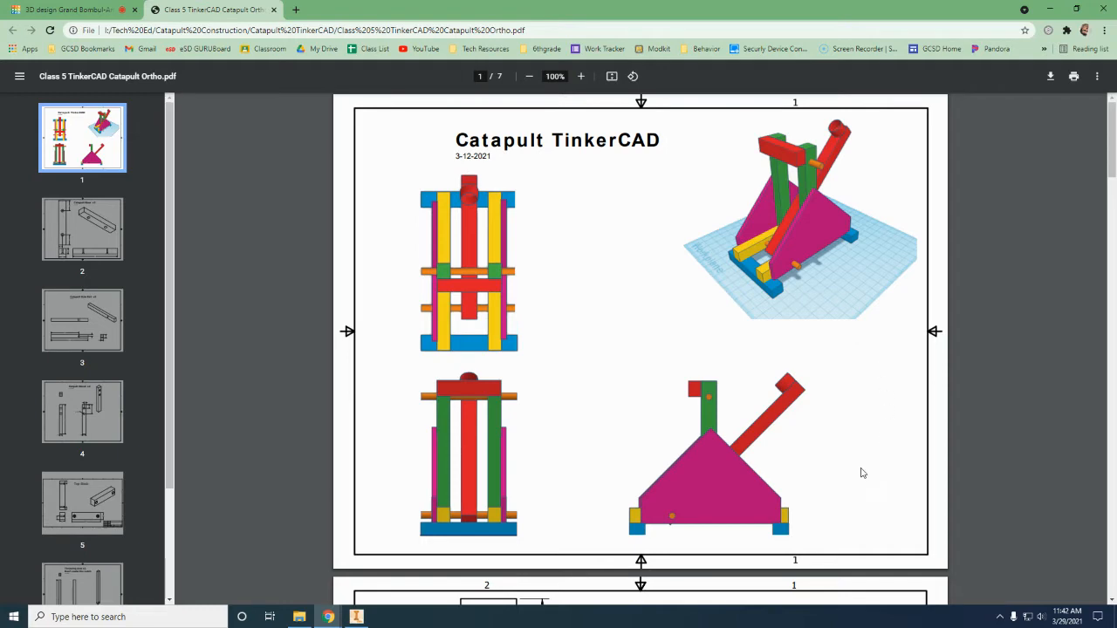
mouse_move(702, 496)
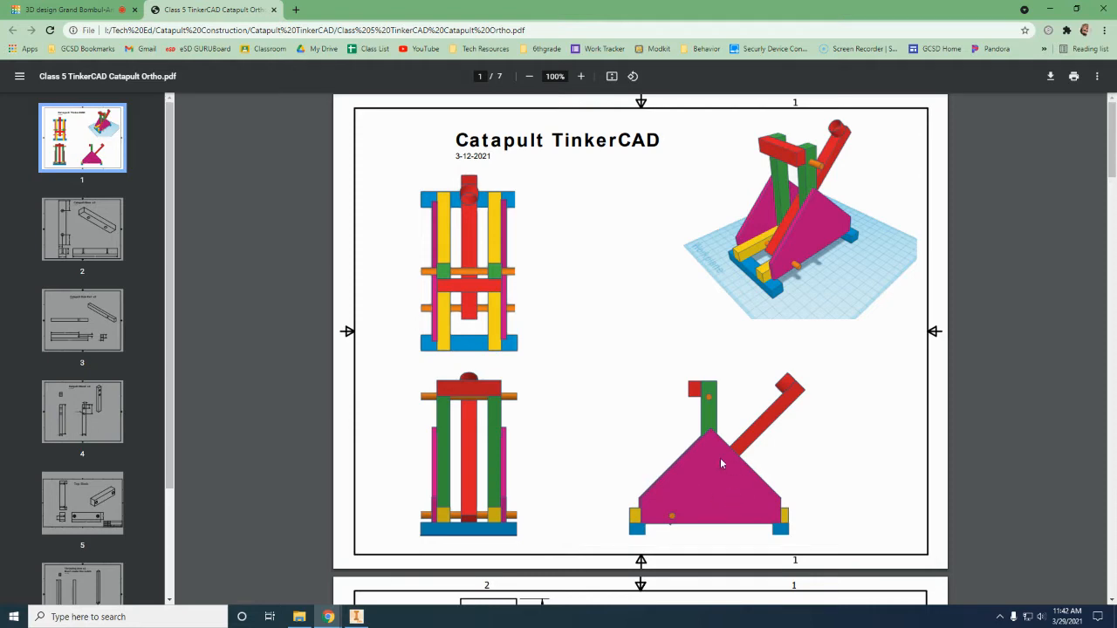
mouse_move(797, 522)
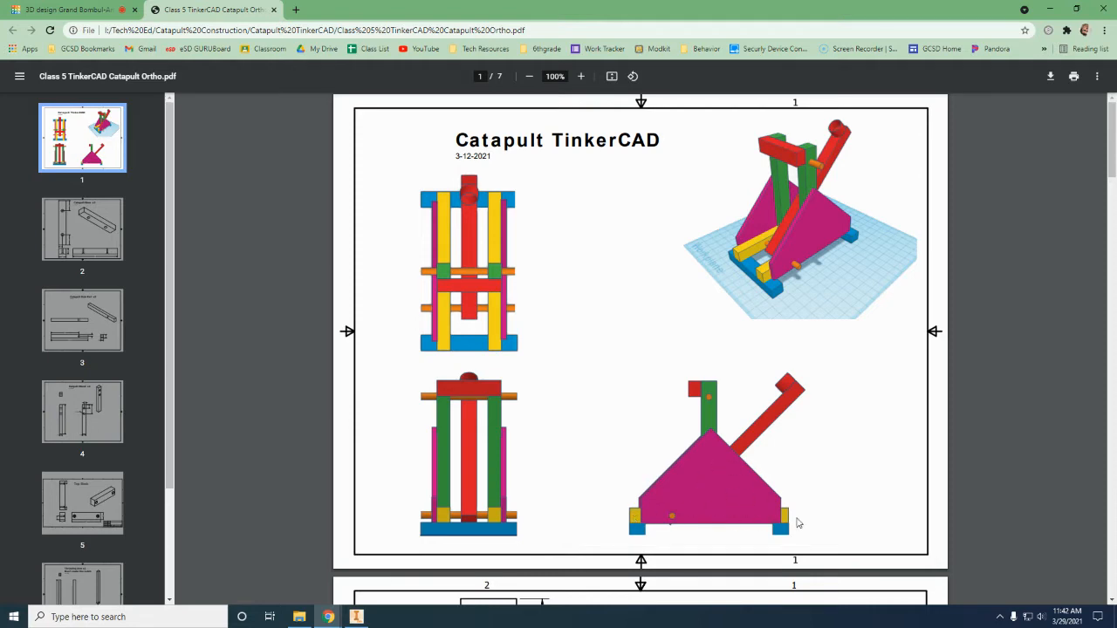
mouse_move(719, 517)
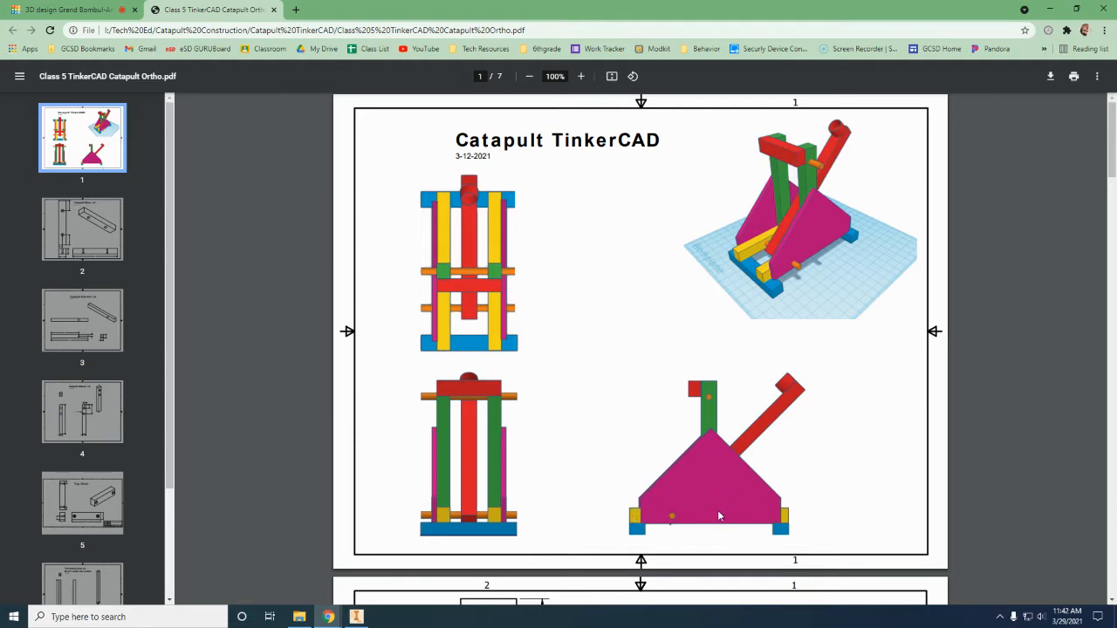
mouse_move(458, 522)
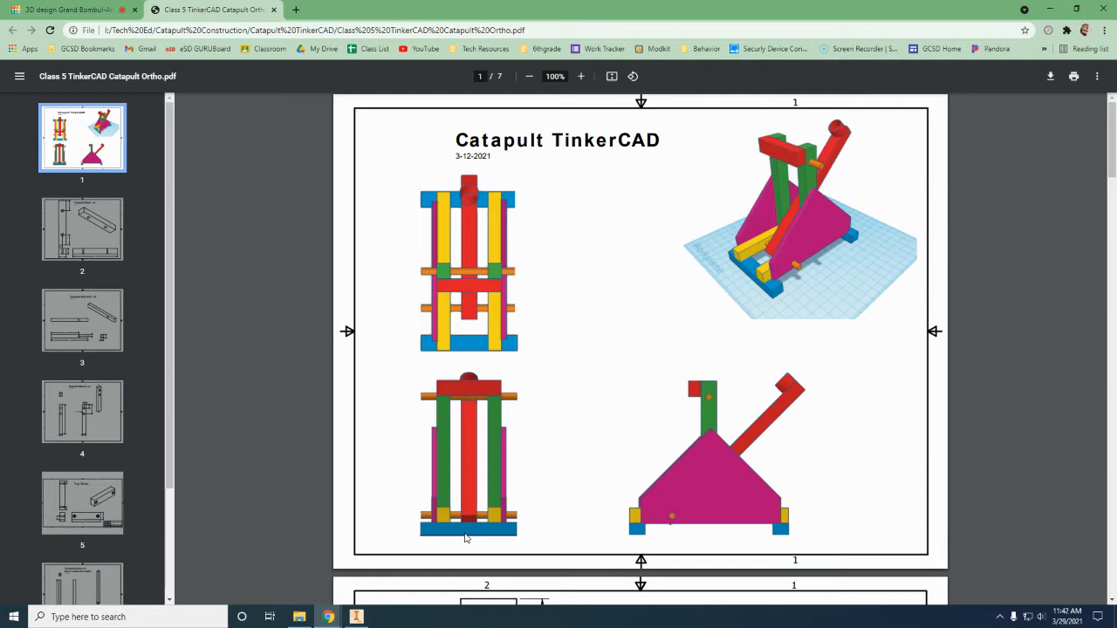
mouse_move(452, 284)
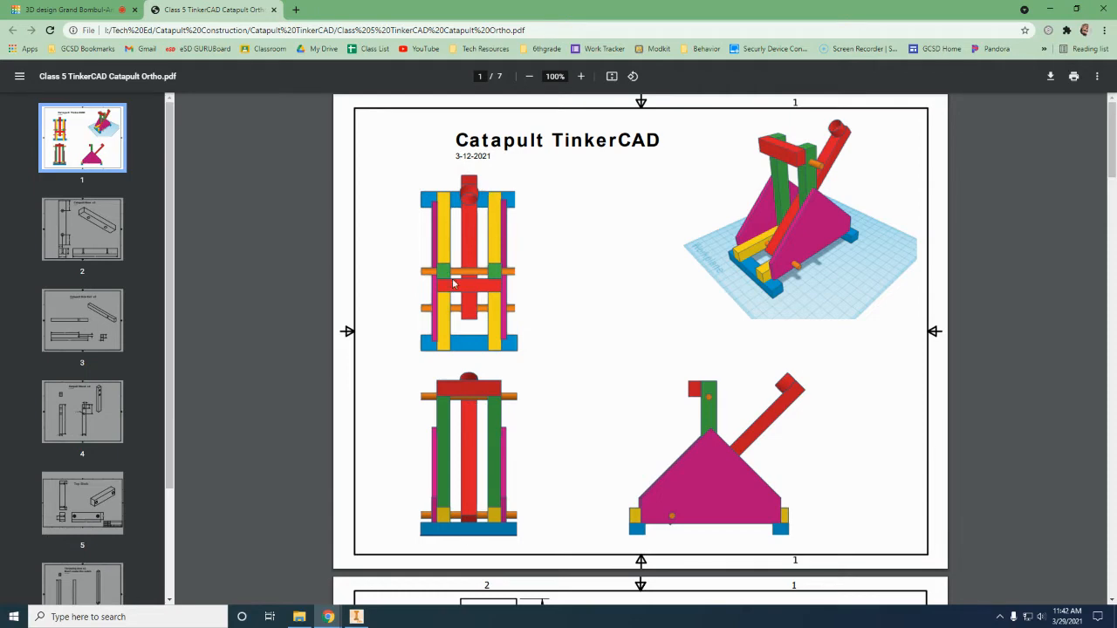
mouse_move(484, 321)
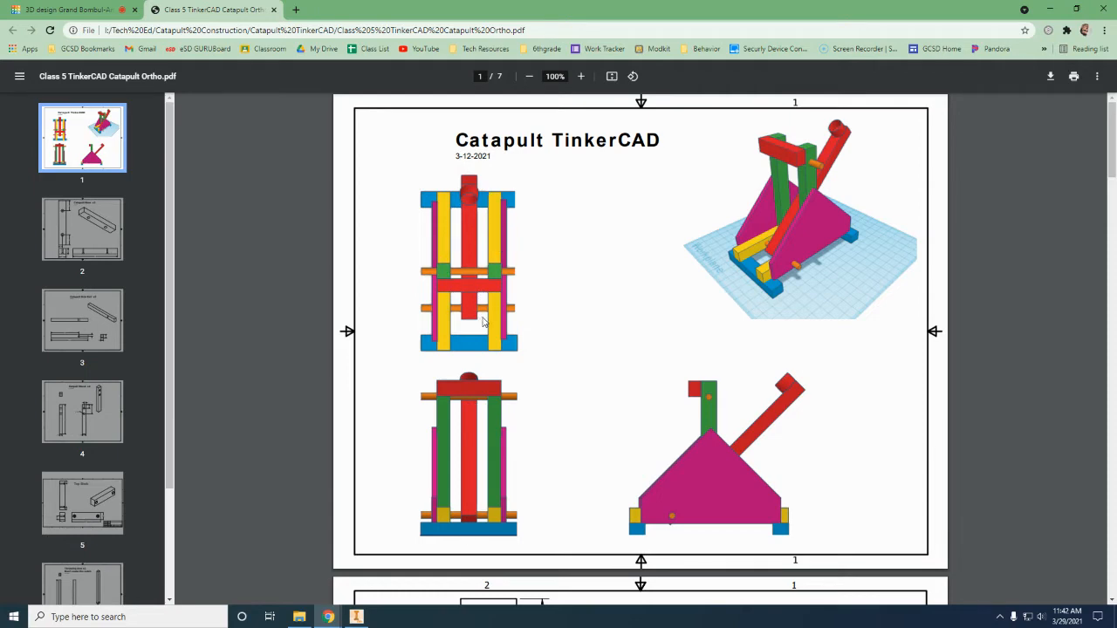
mouse_move(515, 349)
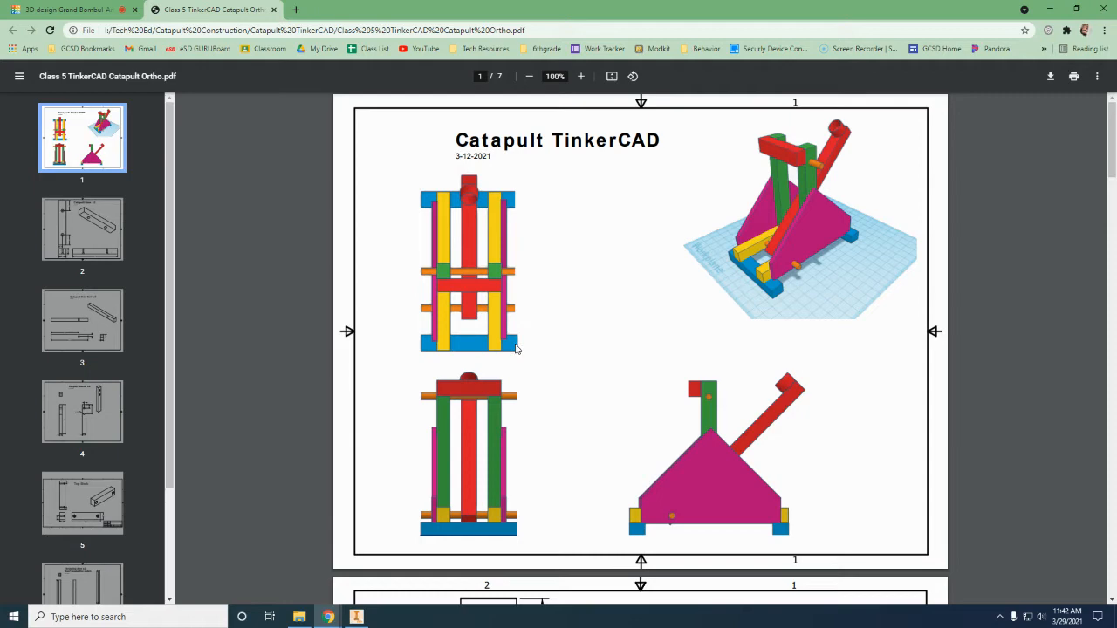
mouse_move(517, 186)
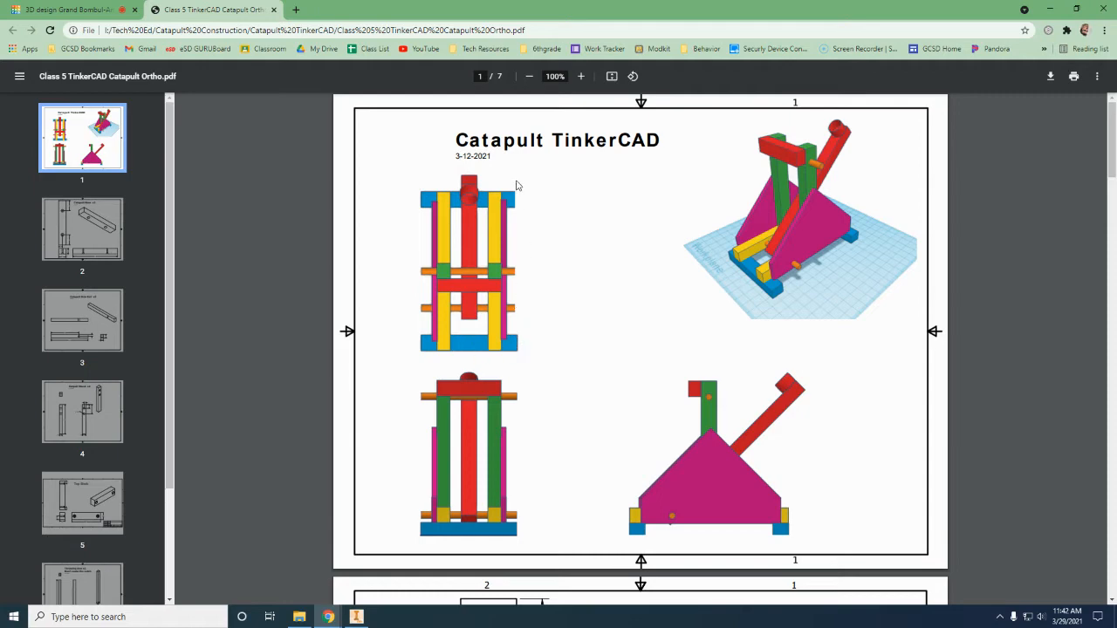
mouse_move(795, 274)
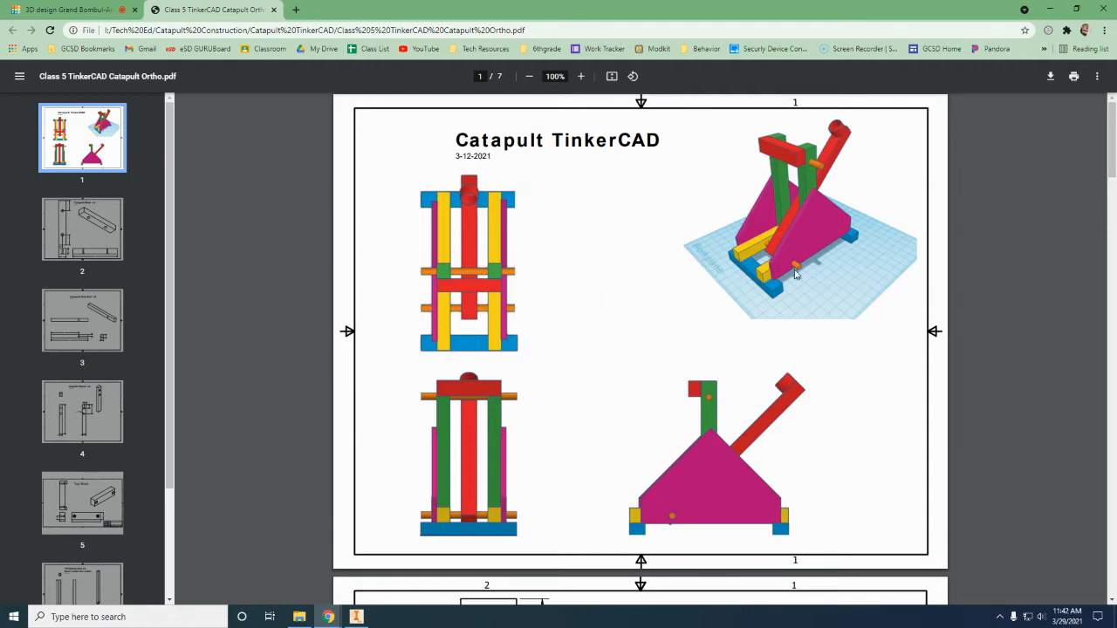
mouse_move(879, 277)
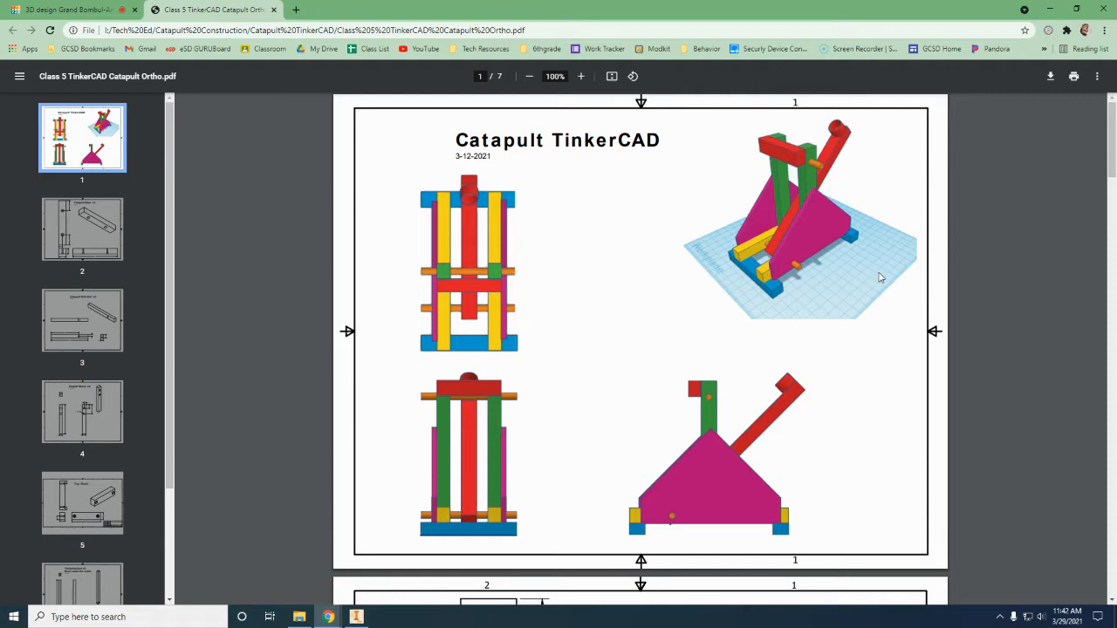
Step: Scroll the PDF to bring the full Catapult Base x2 page and its dimensions into view
scroll("down", 3)
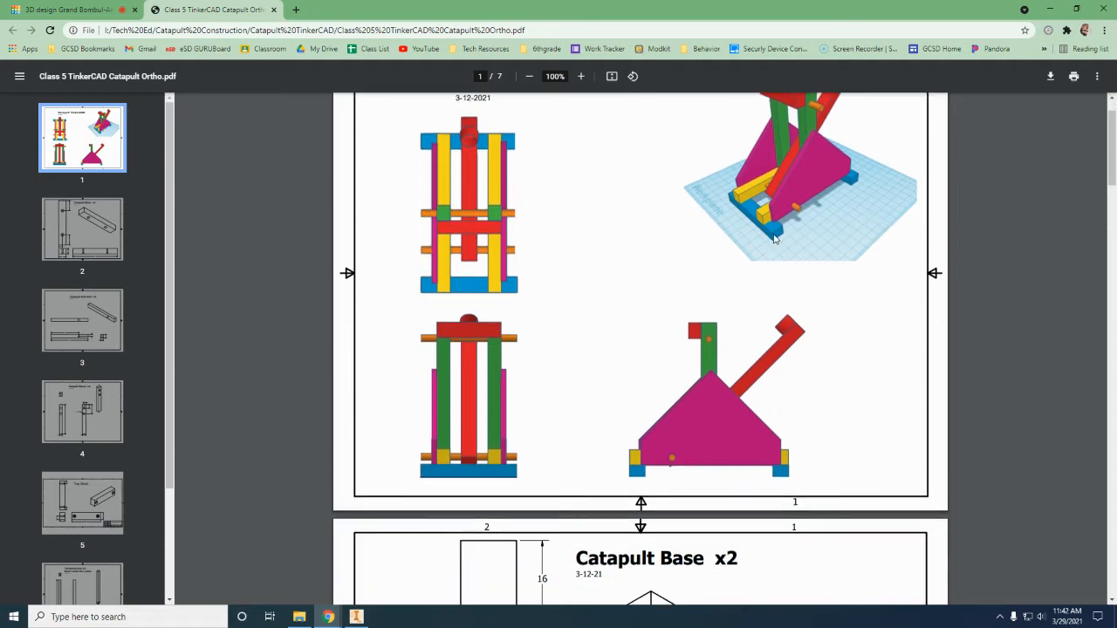
scroll("down", 3)
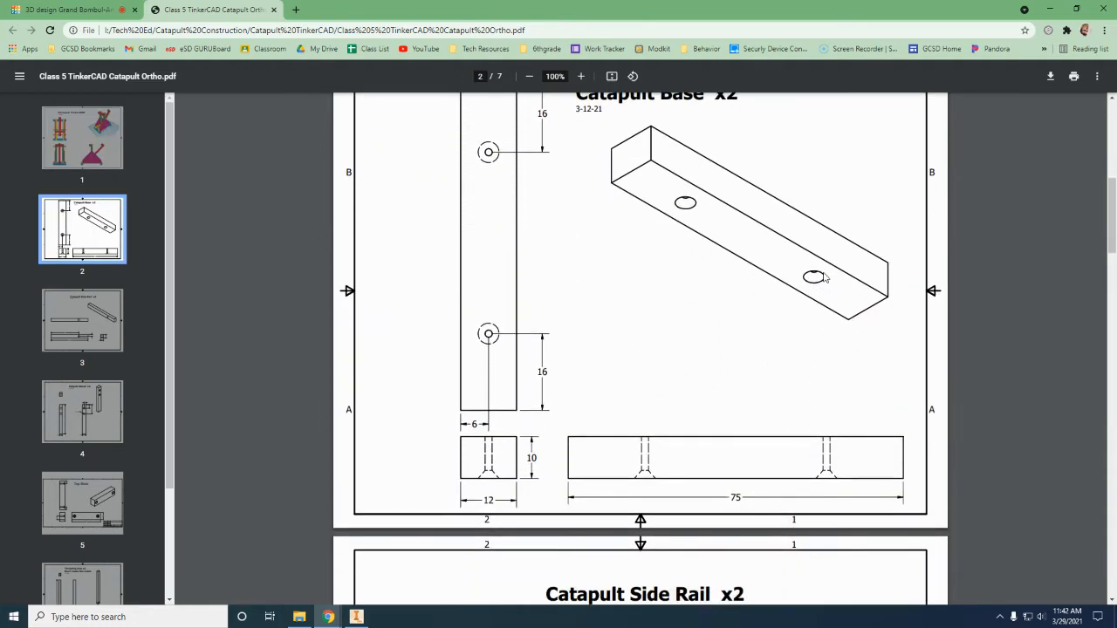
scroll("down", 3)
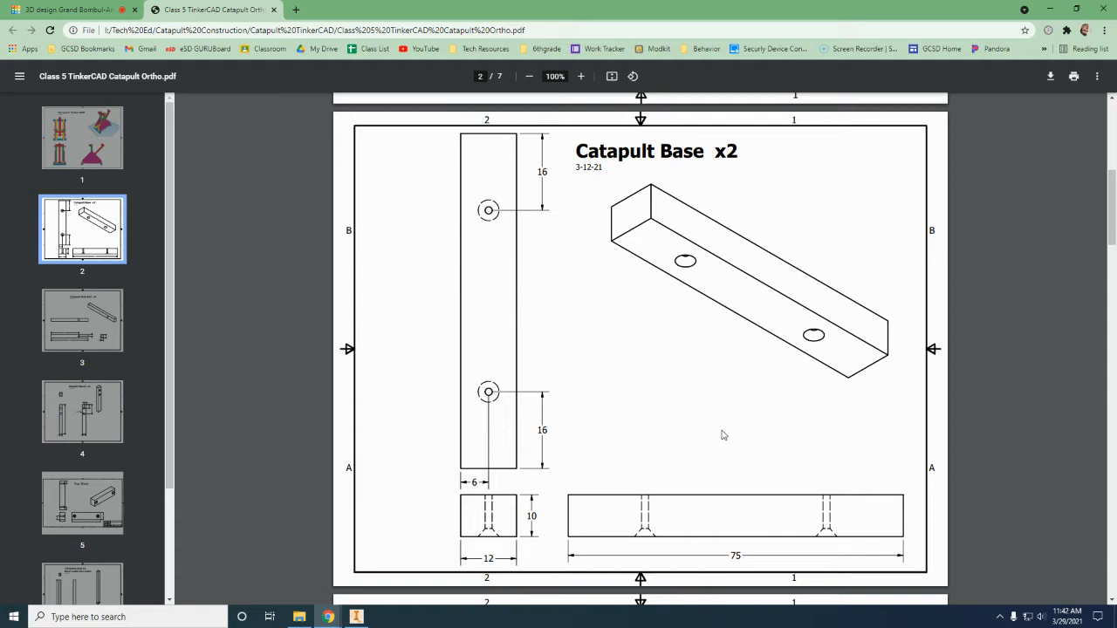
mouse_move(697, 477)
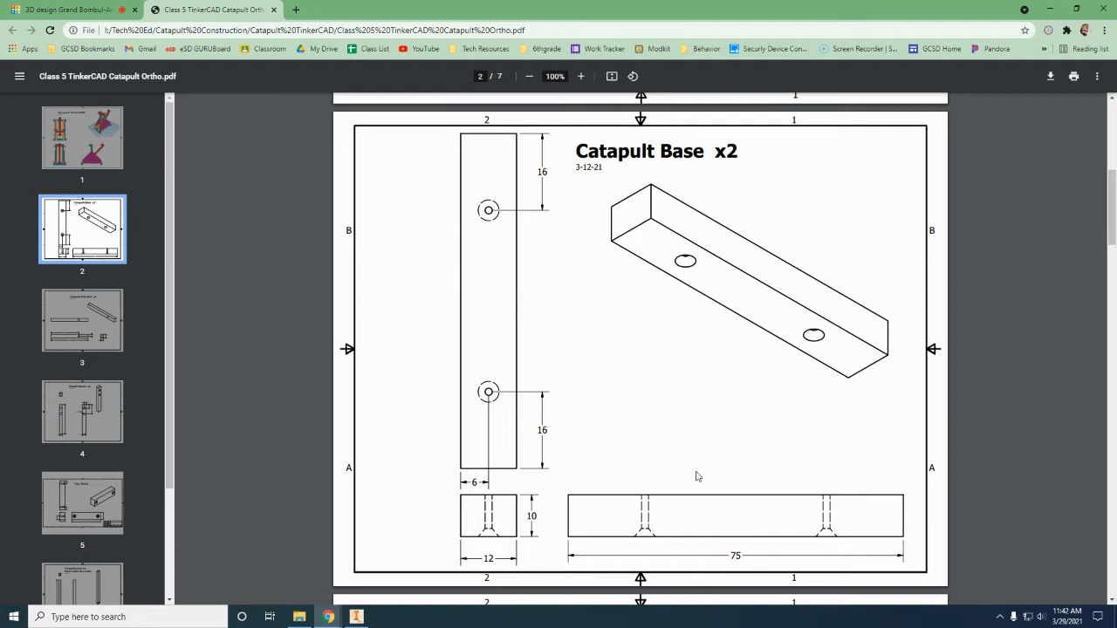
mouse_move(574, 523)
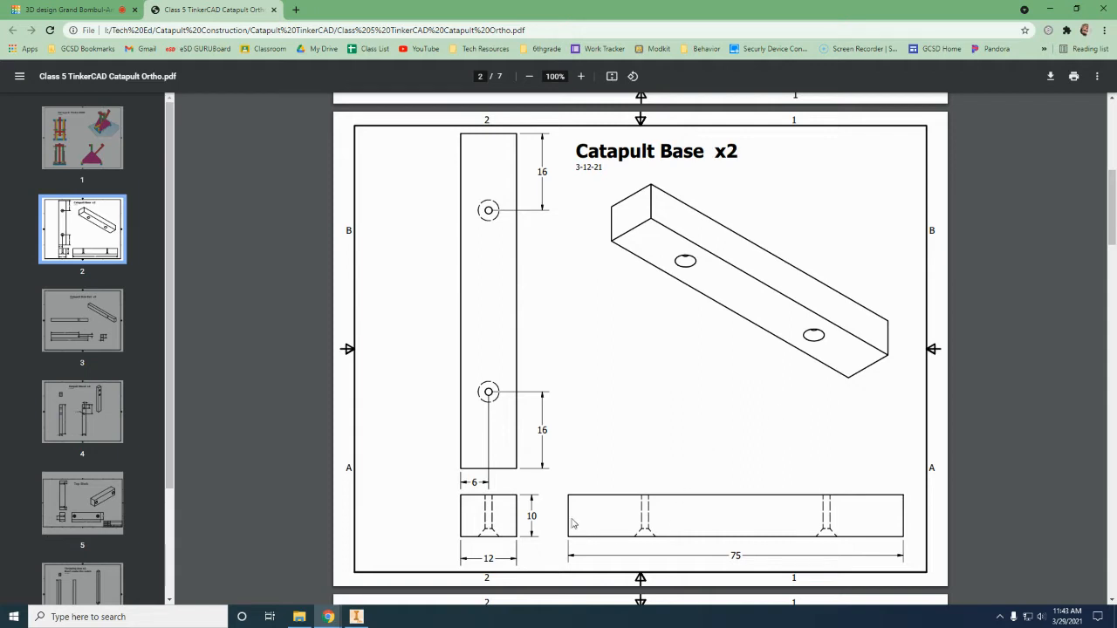
mouse_move(895, 548)
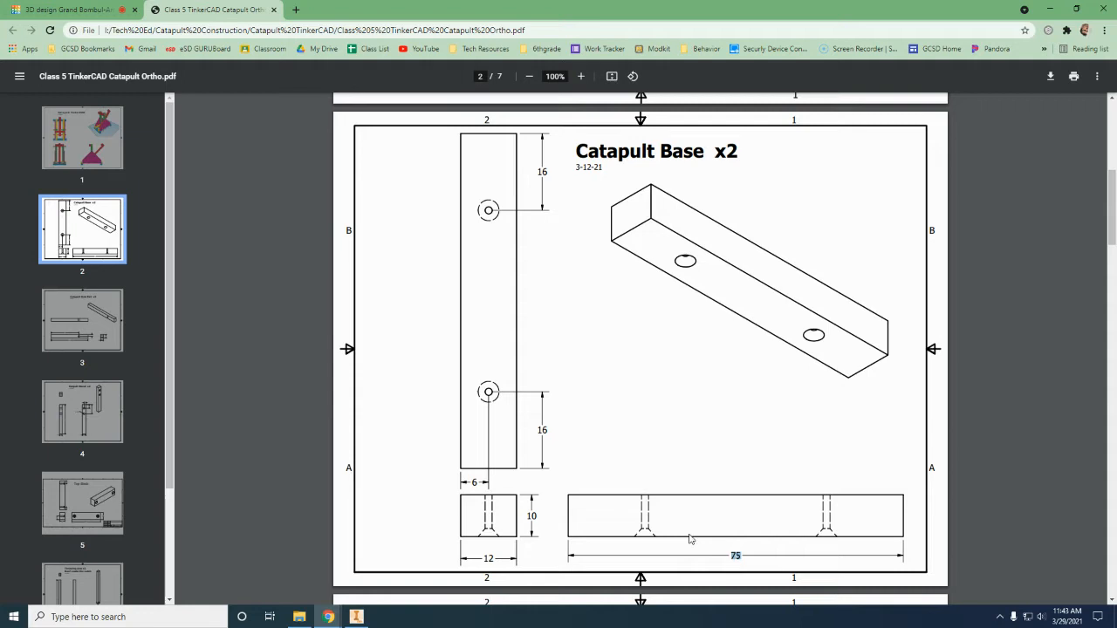
mouse_move(511, 520)
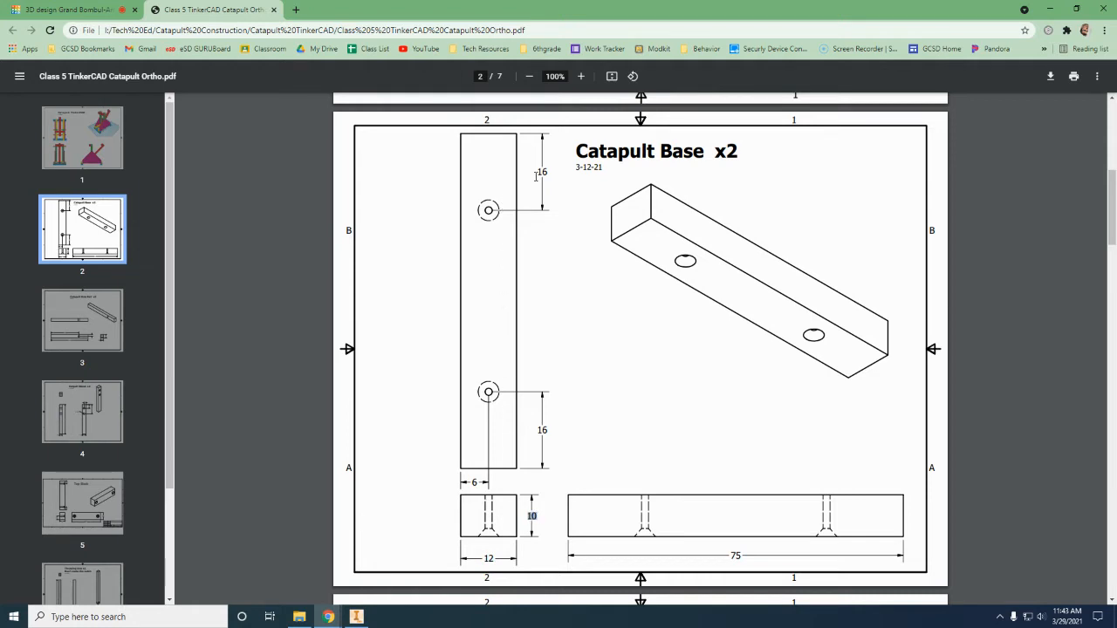
mouse_move(497, 398)
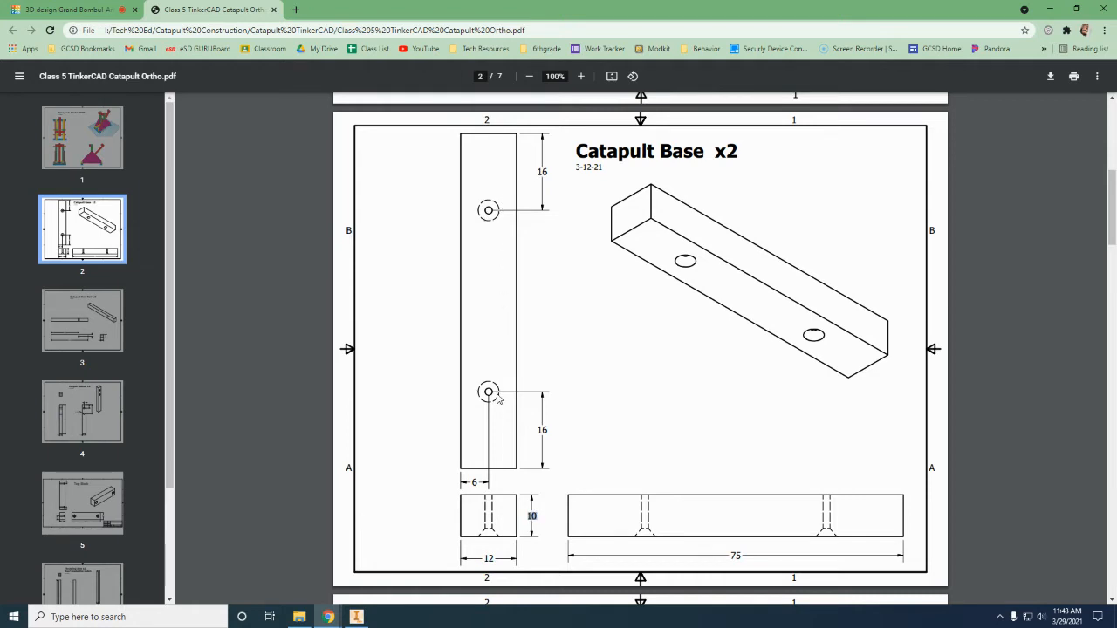
mouse_move(668, 450)
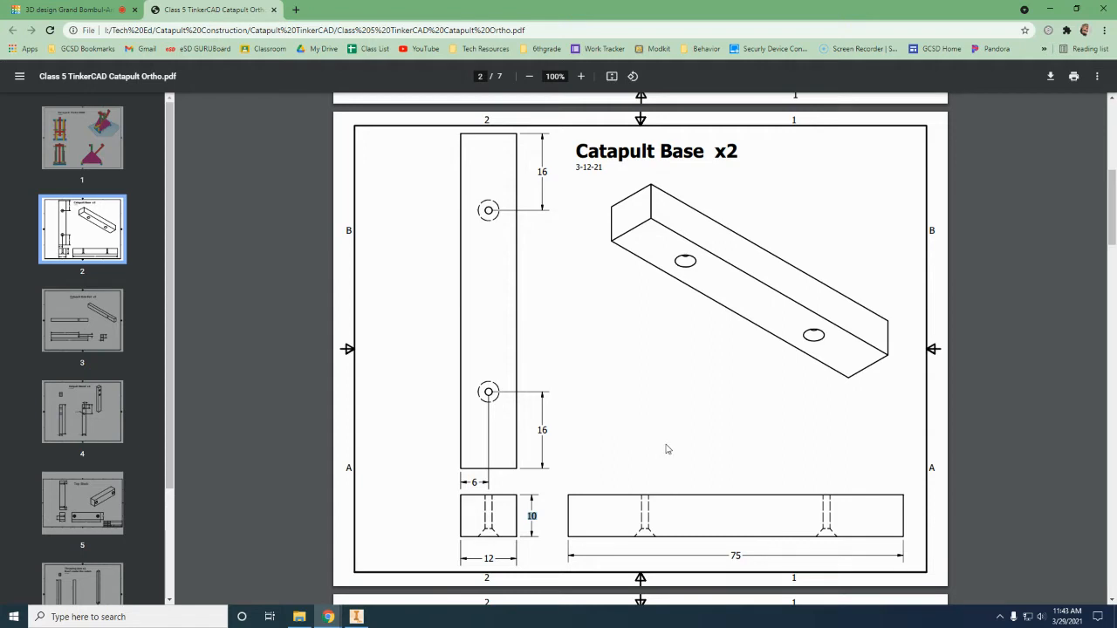
mouse_move(697, 529)
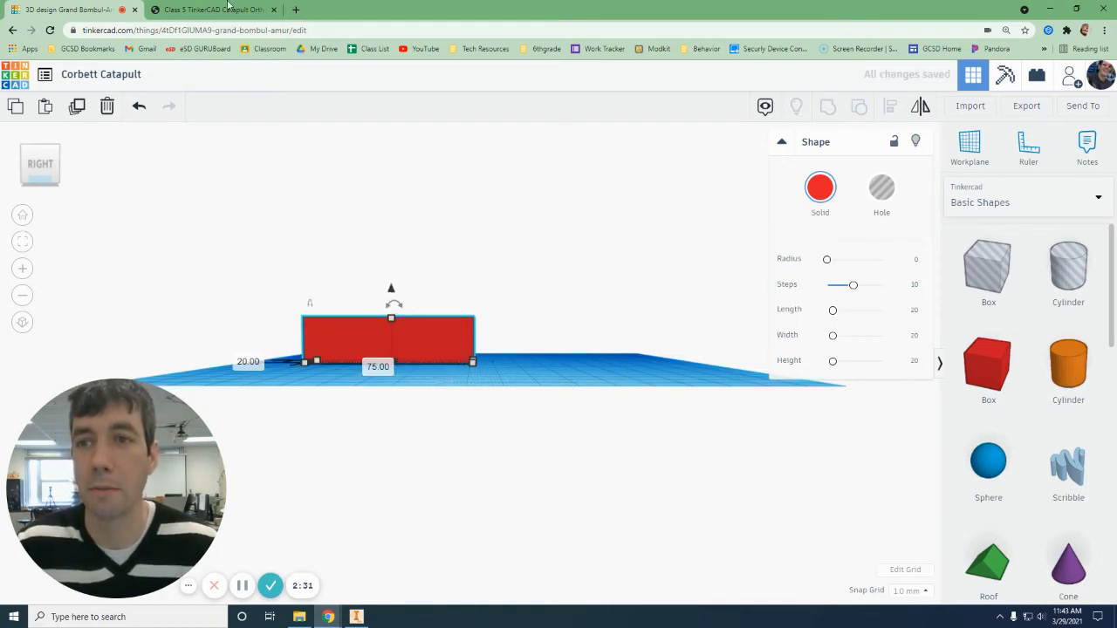
Step: Switch to the PDF tab to check the Catapult Base 12 and 10 dimensions
left_click(214, 10)
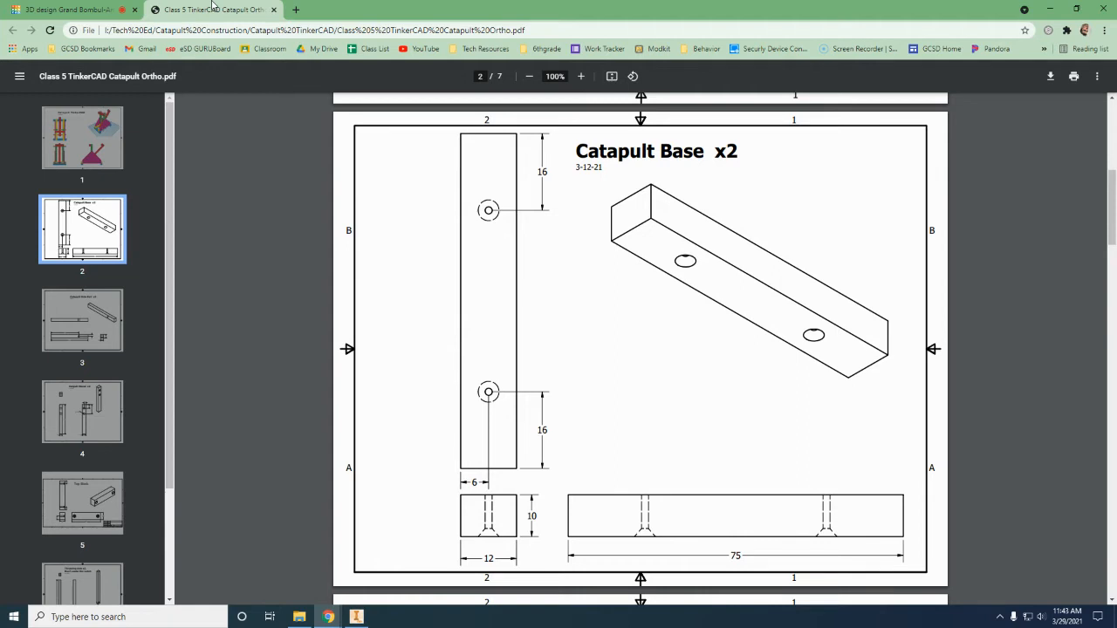
mouse_move(514, 515)
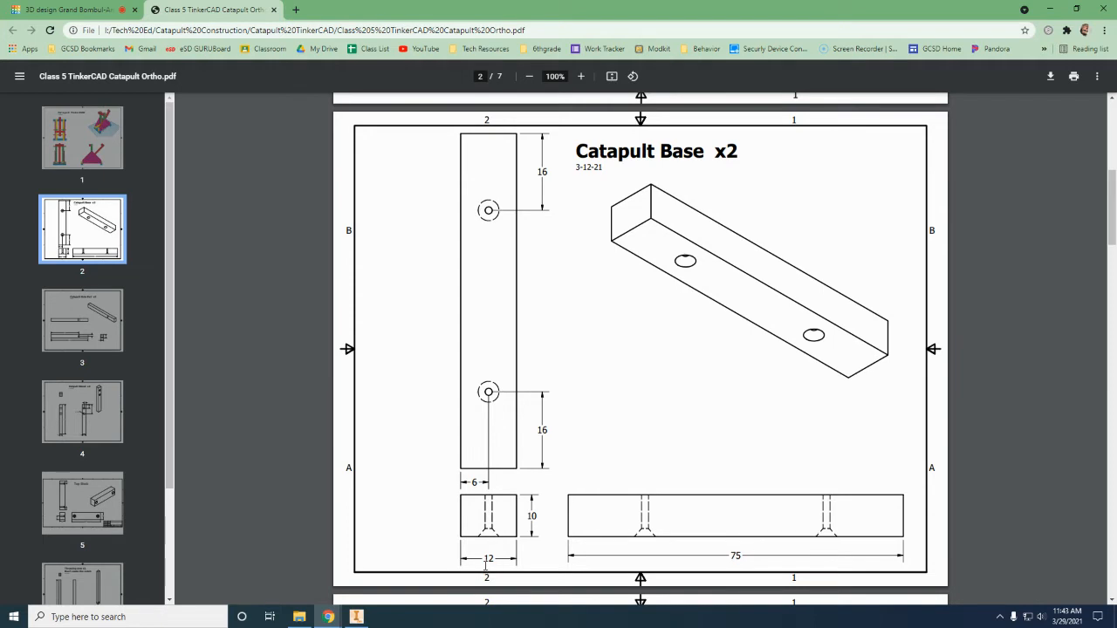
mouse_move(176, 166)
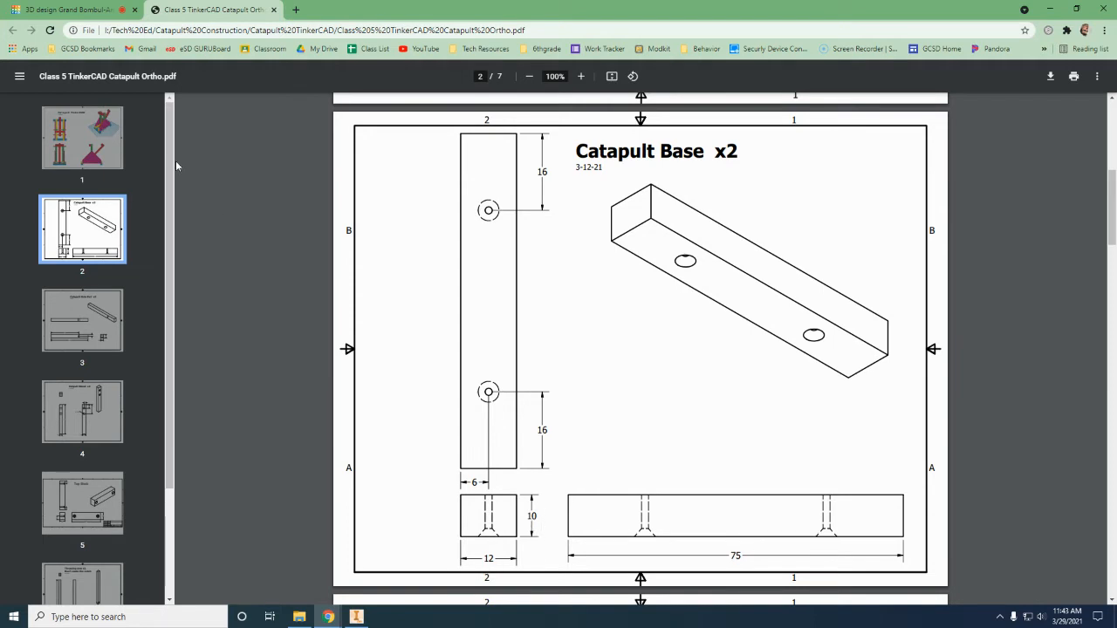
Step: Back in Tinkercad, view the box from the front and shape it into a 10-high base bar
left_click(74, 10)
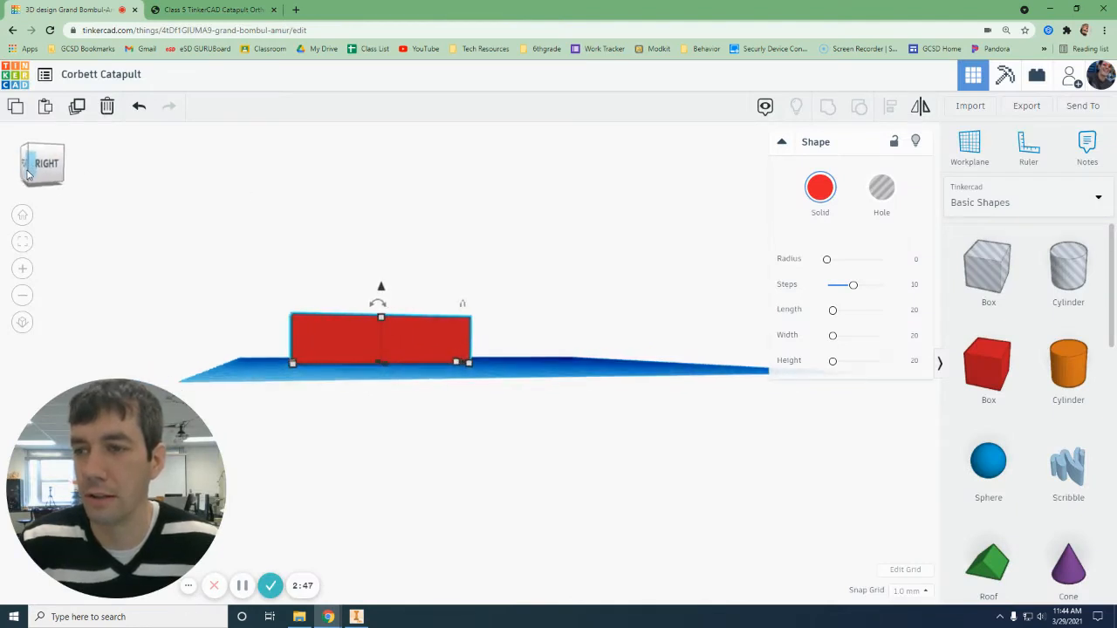
left_click(42, 163)
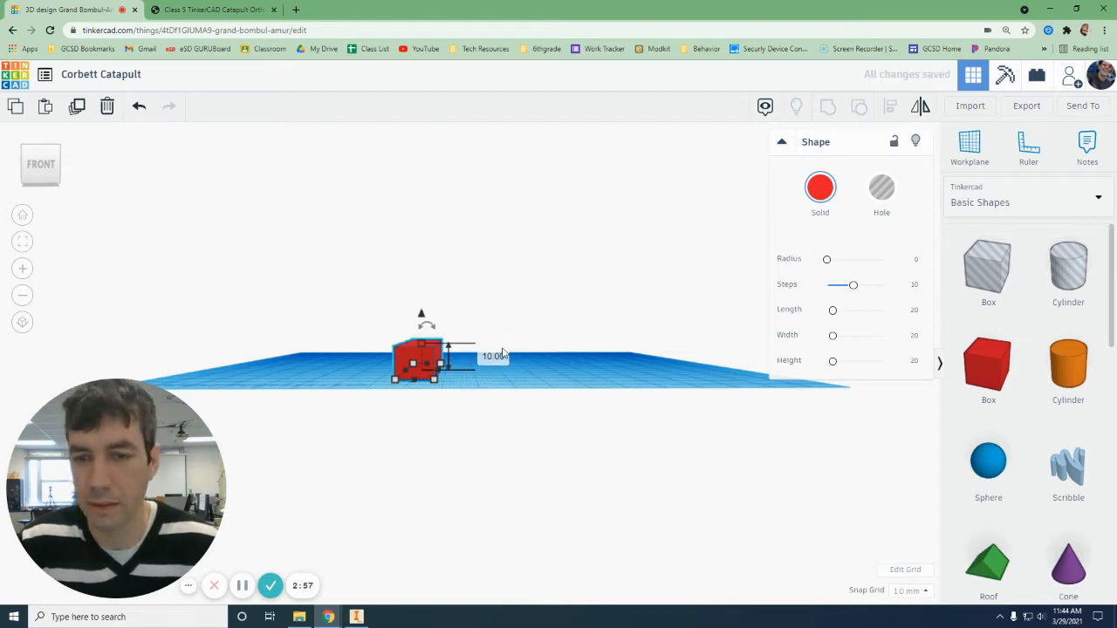
left_click(539, 399)
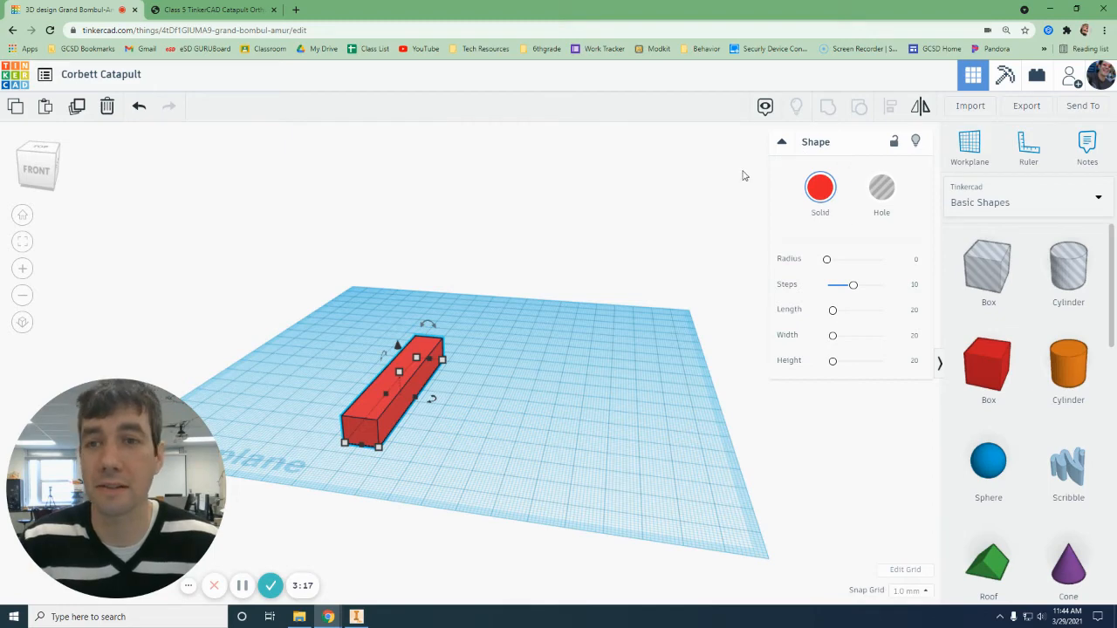
Step: Colour the base bar blue and duplicate it so two identical bars stand side by side
left_click(210, 10)
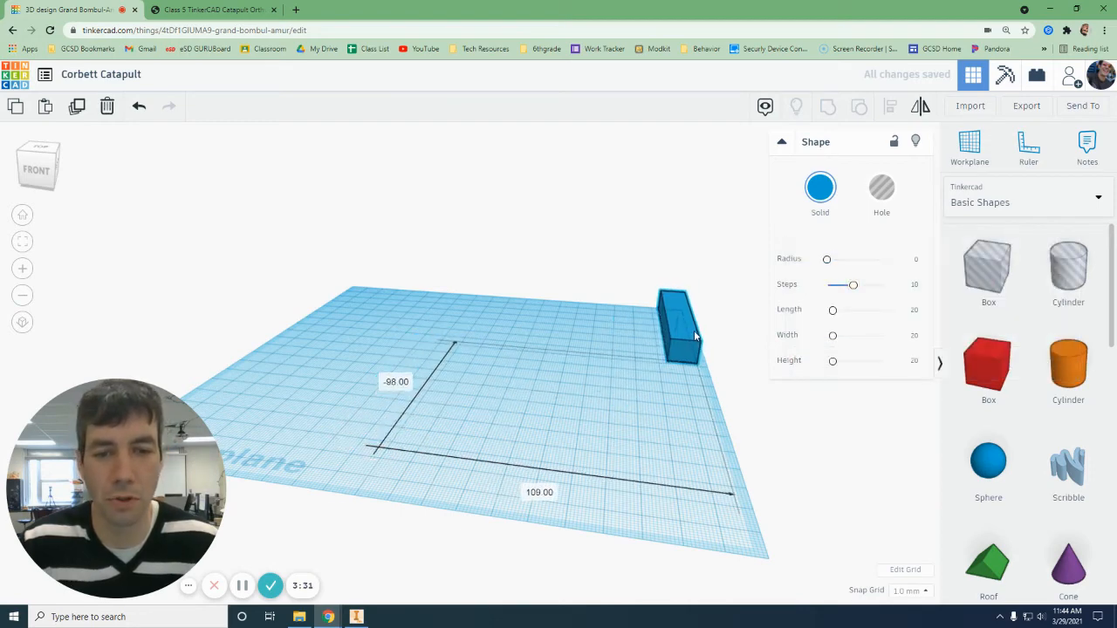
left_click(681, 332)
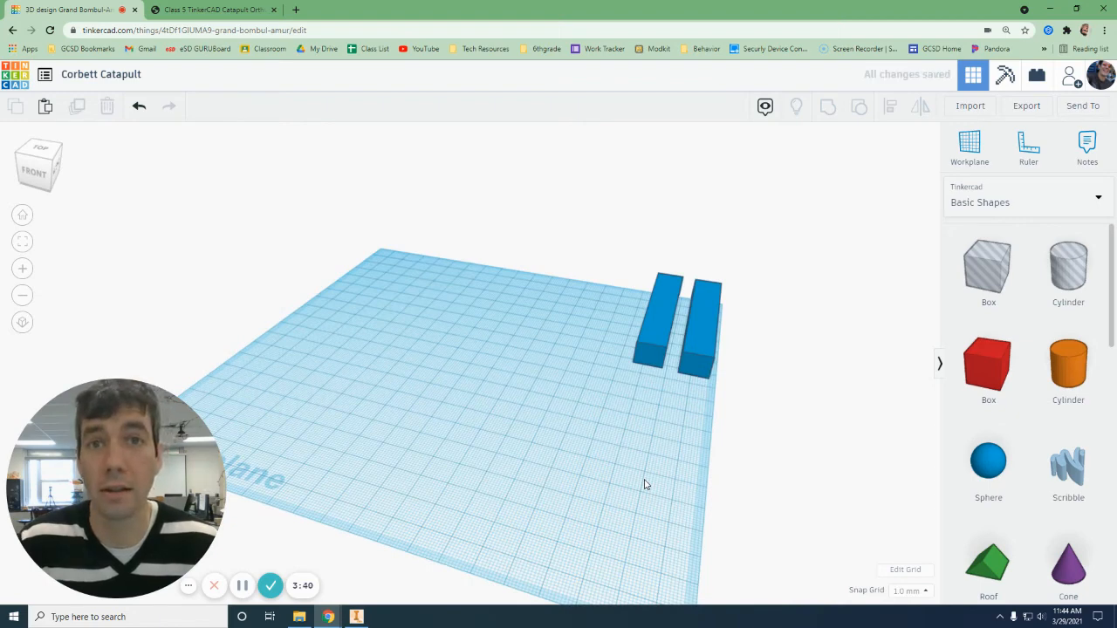
mouse_move(668, 425)
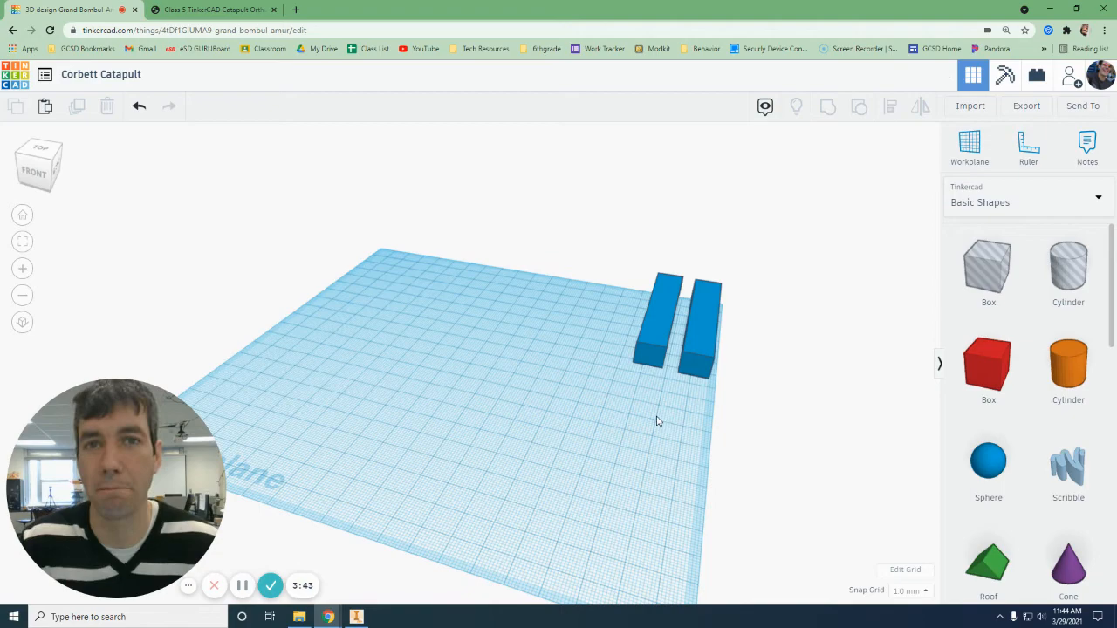
Step: Switch to the PDF and scroll to the Catapult Side Rail x2 page (125 long, 10 by 12)
left_click(214, 10)
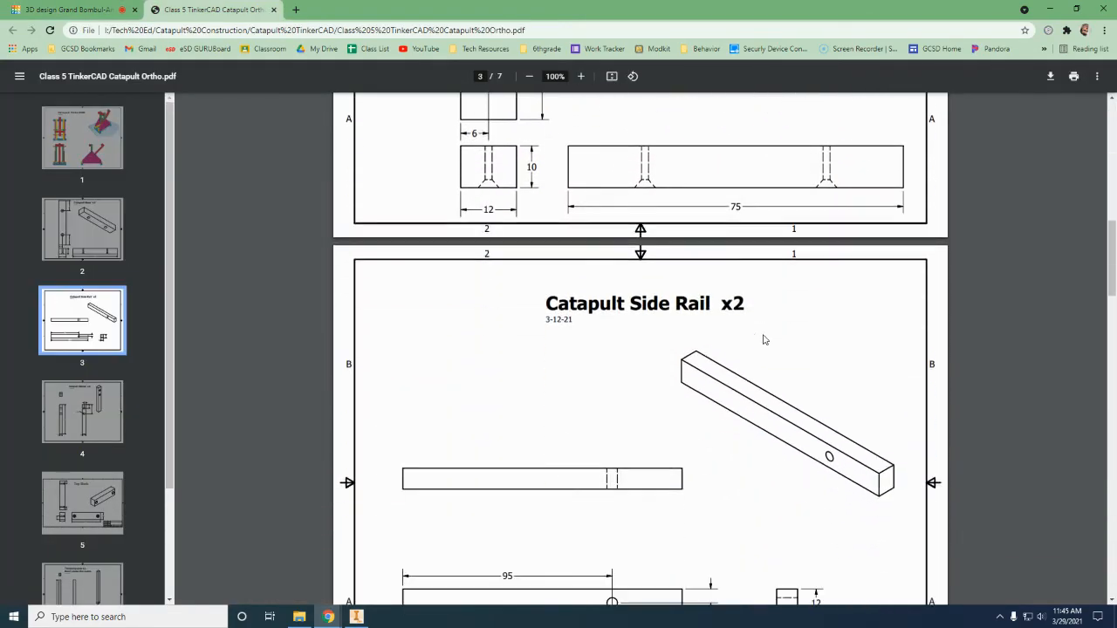
scroll("down", 3)
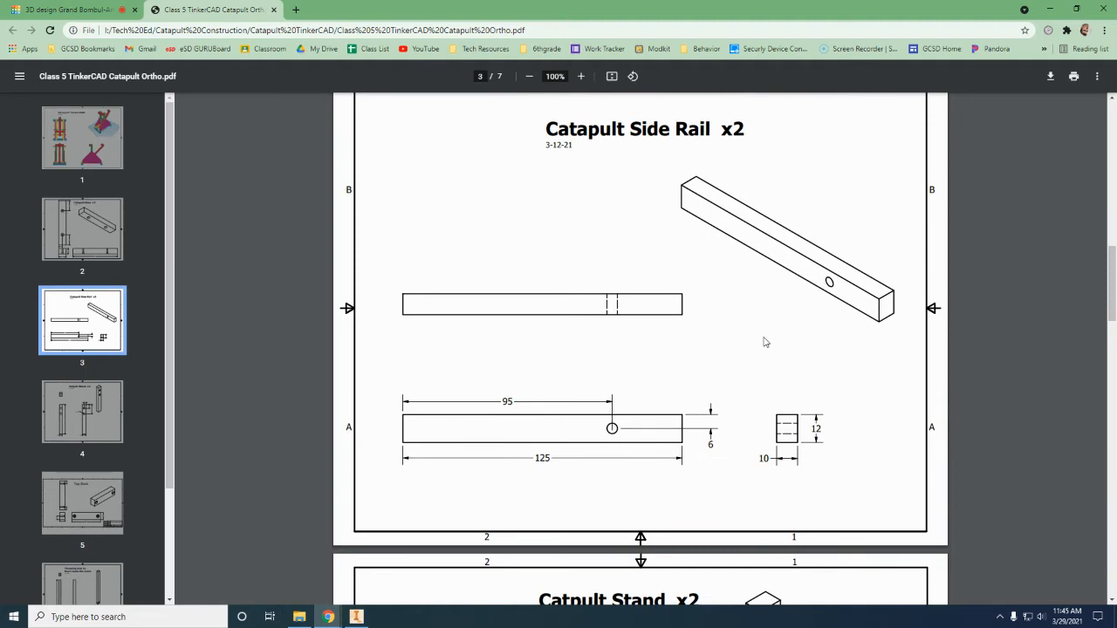
mouse_move(407, 437)
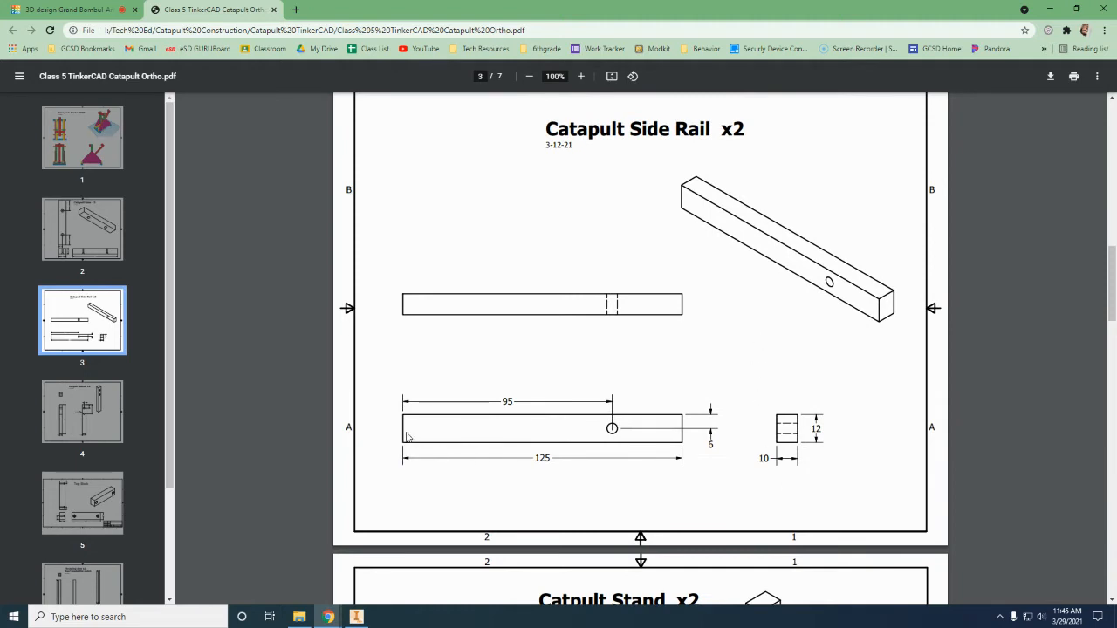
mouse_move(480, 409)
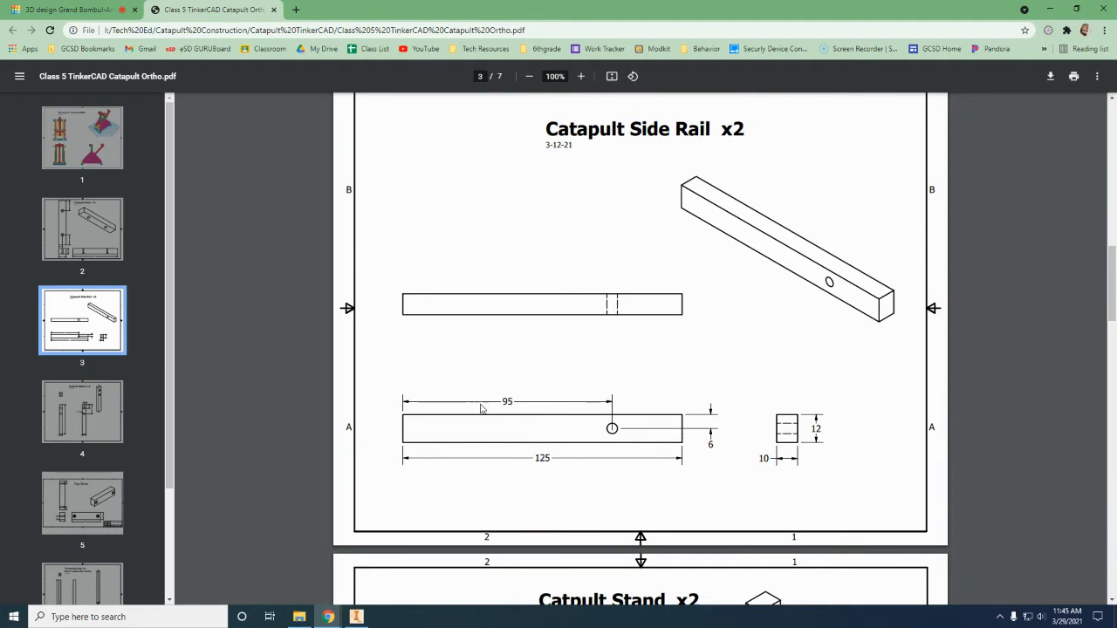
mouse_move(478, 432)
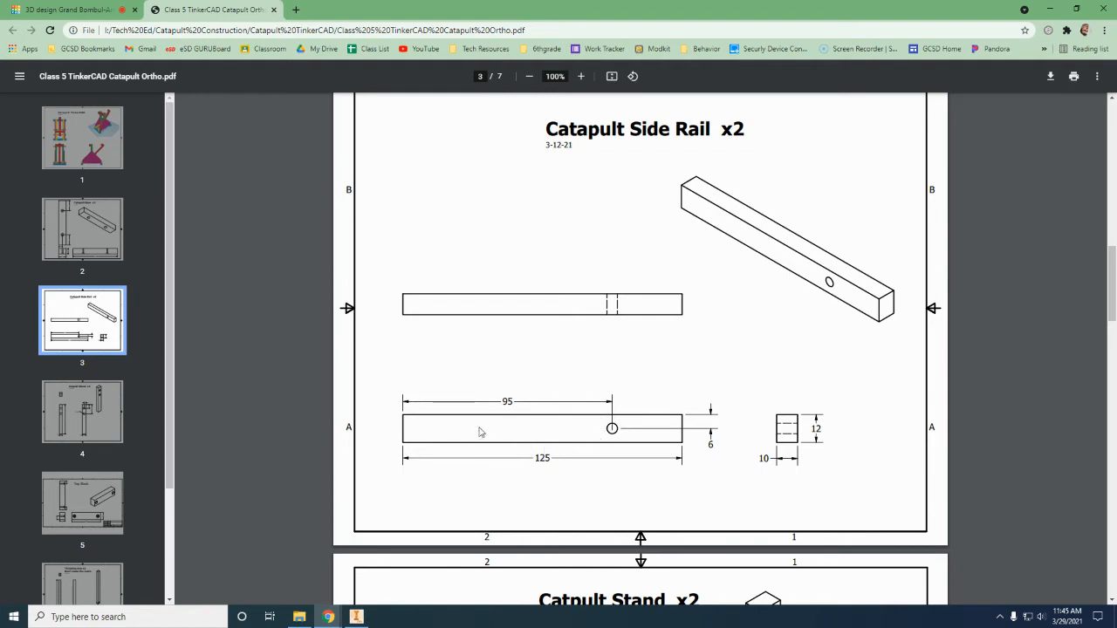
mouse_move(614, 436)
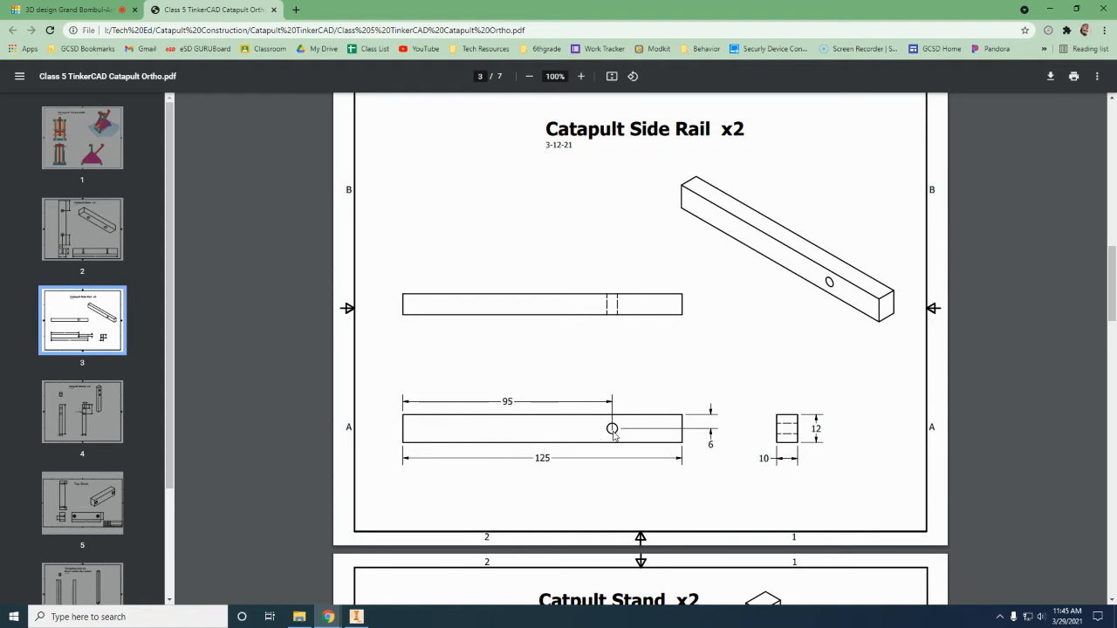
mouse_move(618, 403)
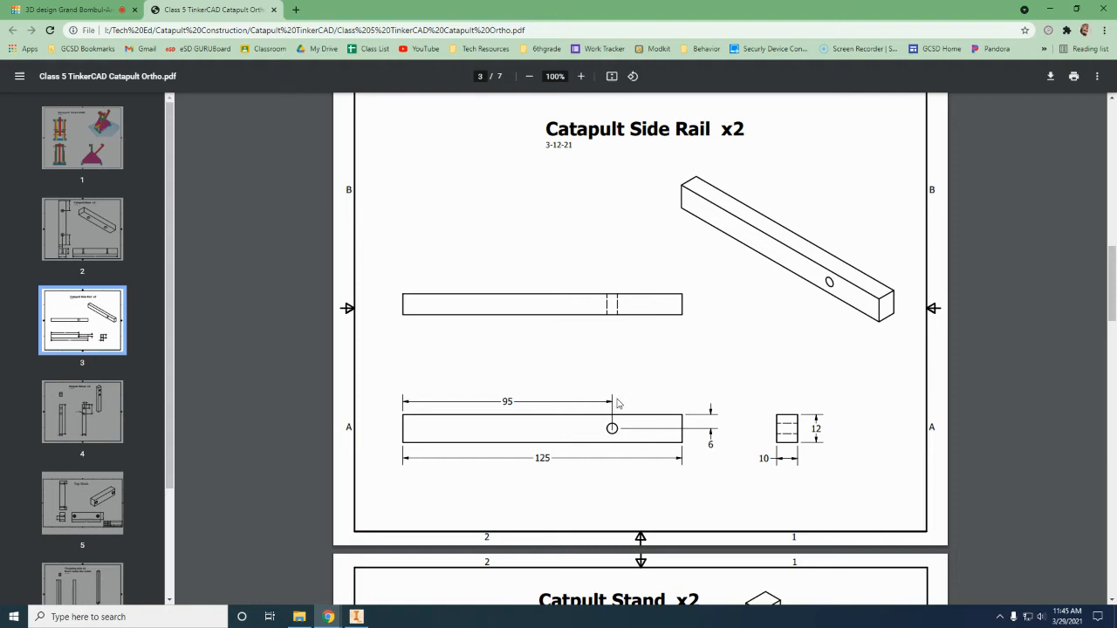
mouse_move(440, 425)
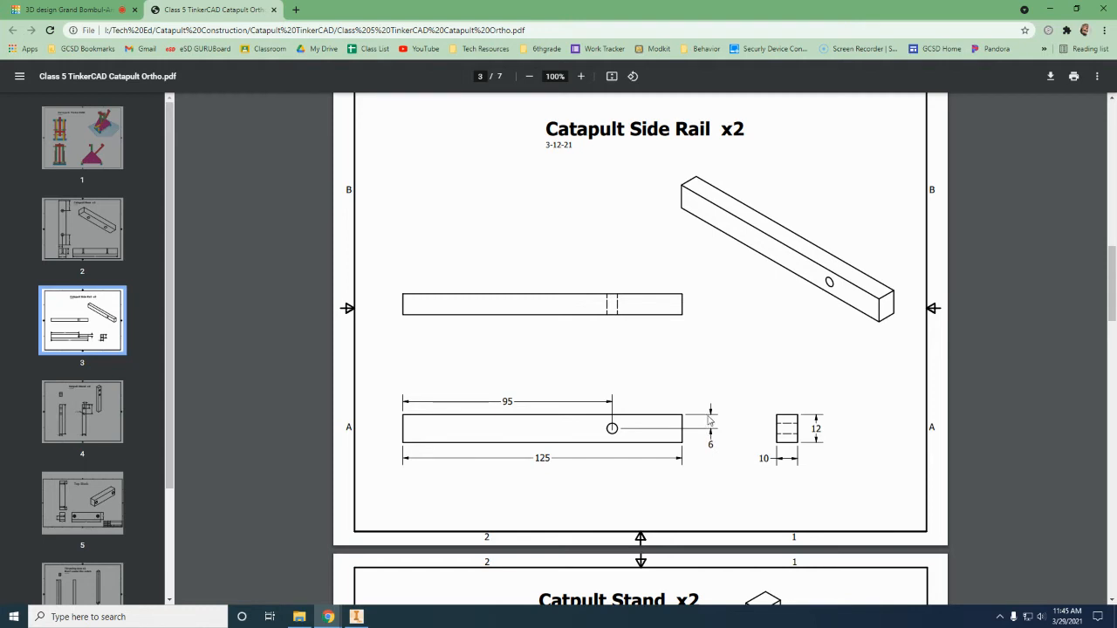
mouse_move(689, 467)
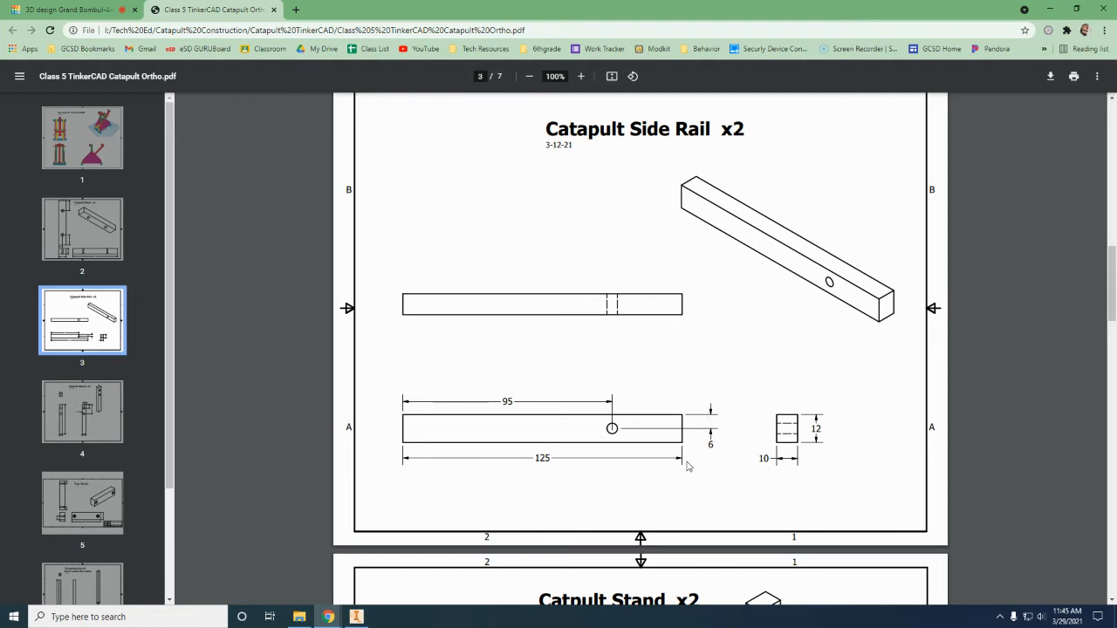
mouse_move(578, 467)
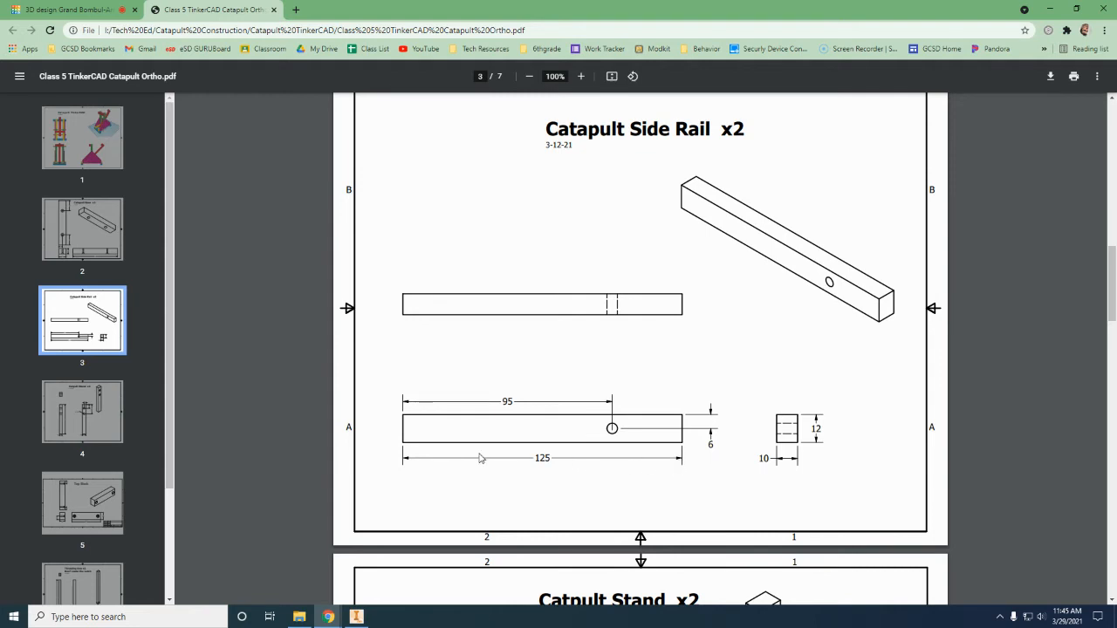
mouse_move(683, 462)
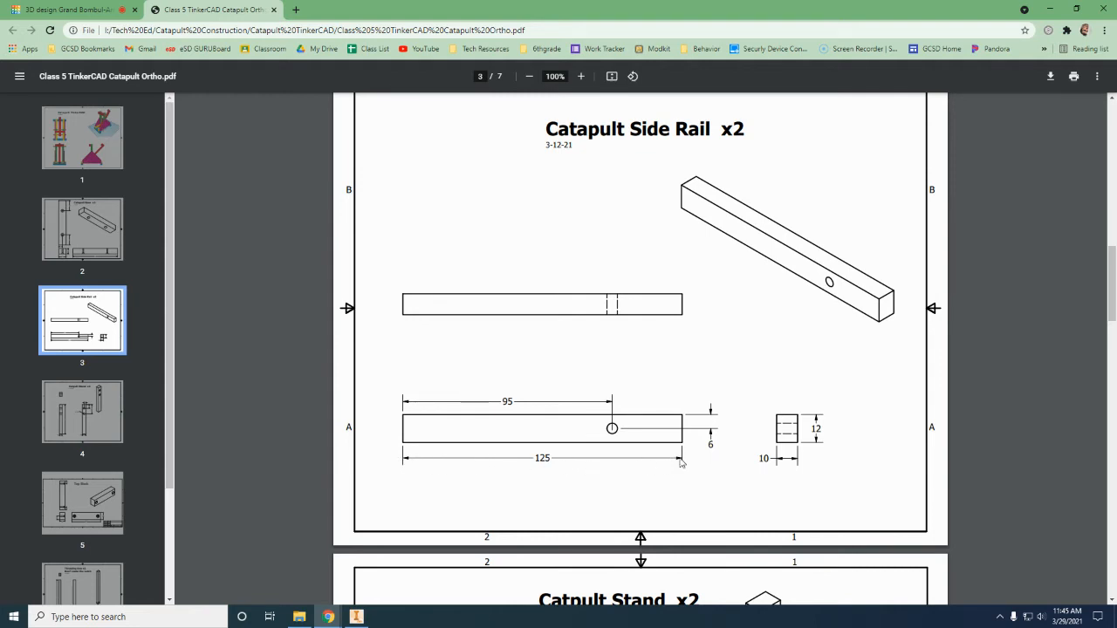
mouse_move(659, 464)
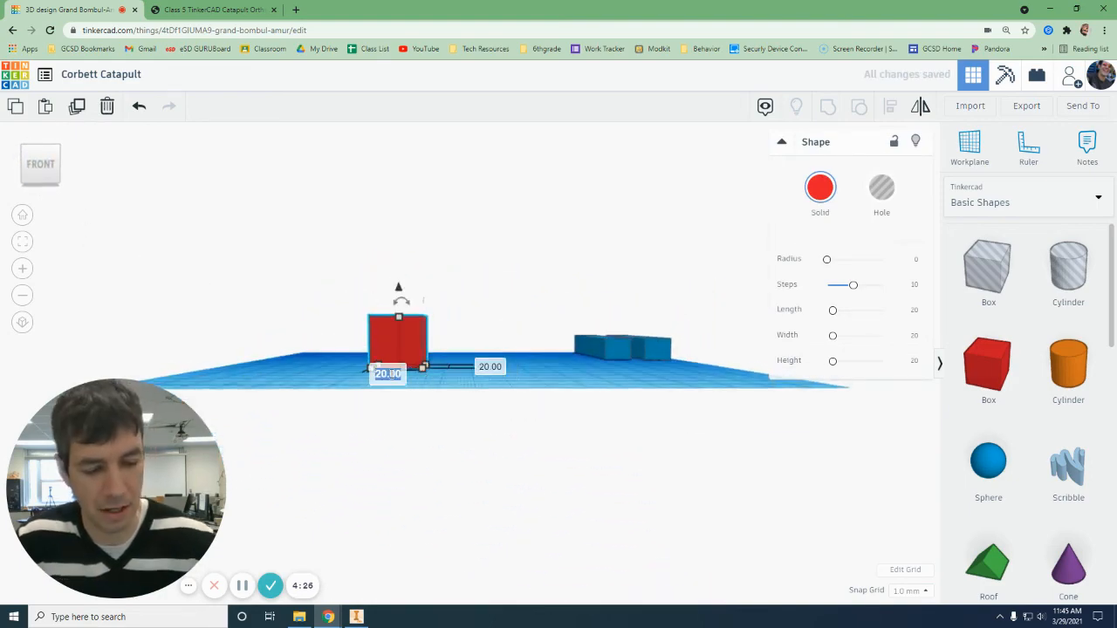
Step: Stretch the new red box lengthwise into a long bar for the side rail
left_click_drag(424, 365, 689, 366)
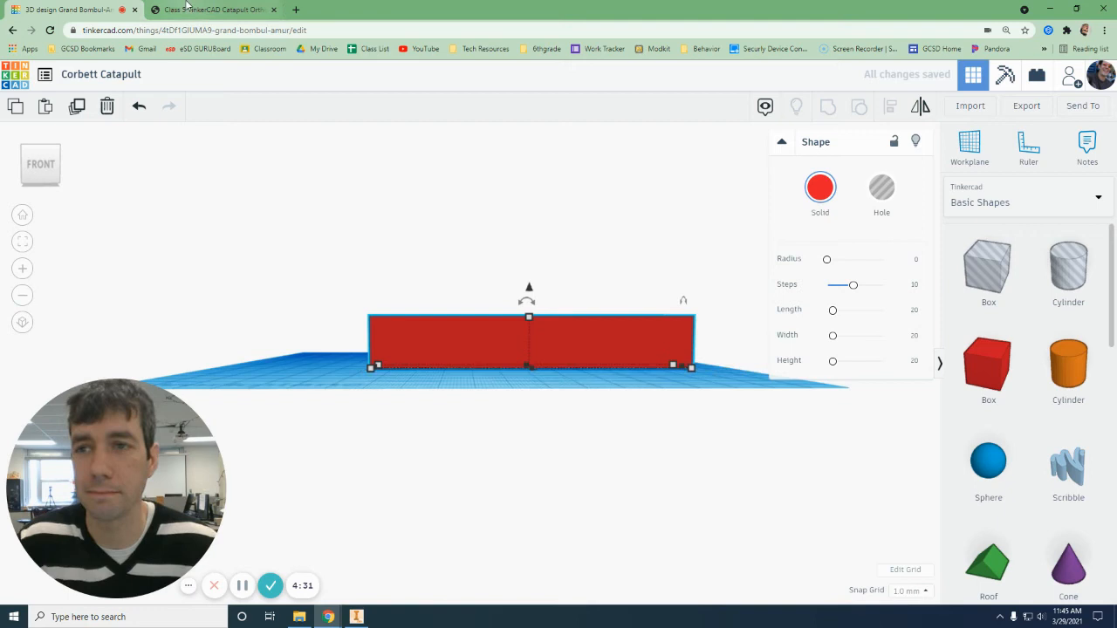
Step: Check the side rail's 10 by 12 end view in the PDF, then return to the Tinkercad design
left_click(214, 10)
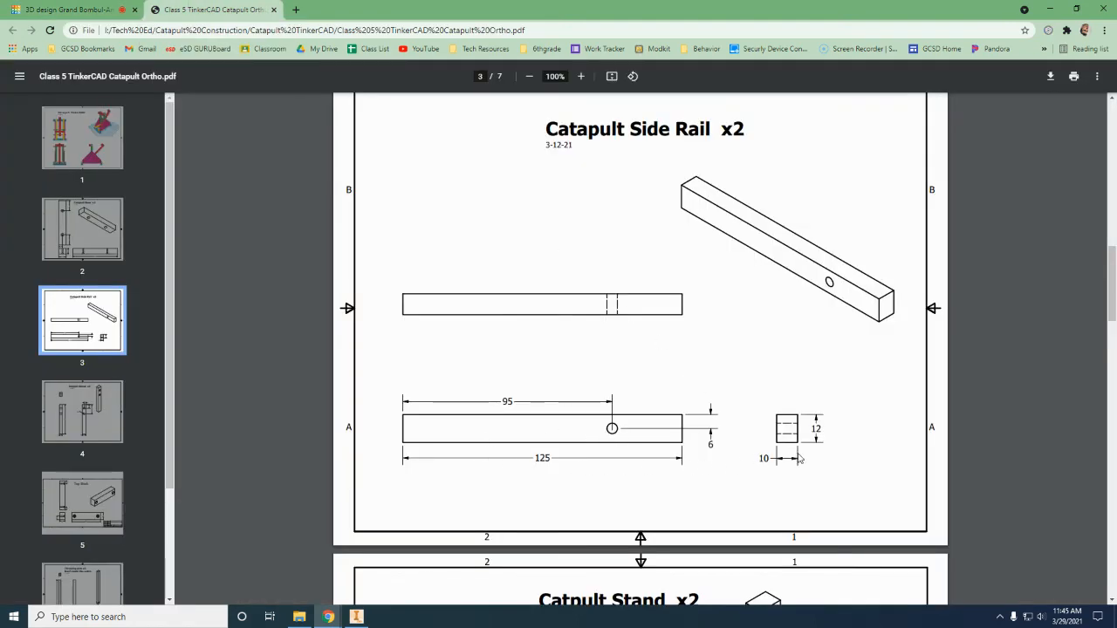
mouse_move(777, 469)
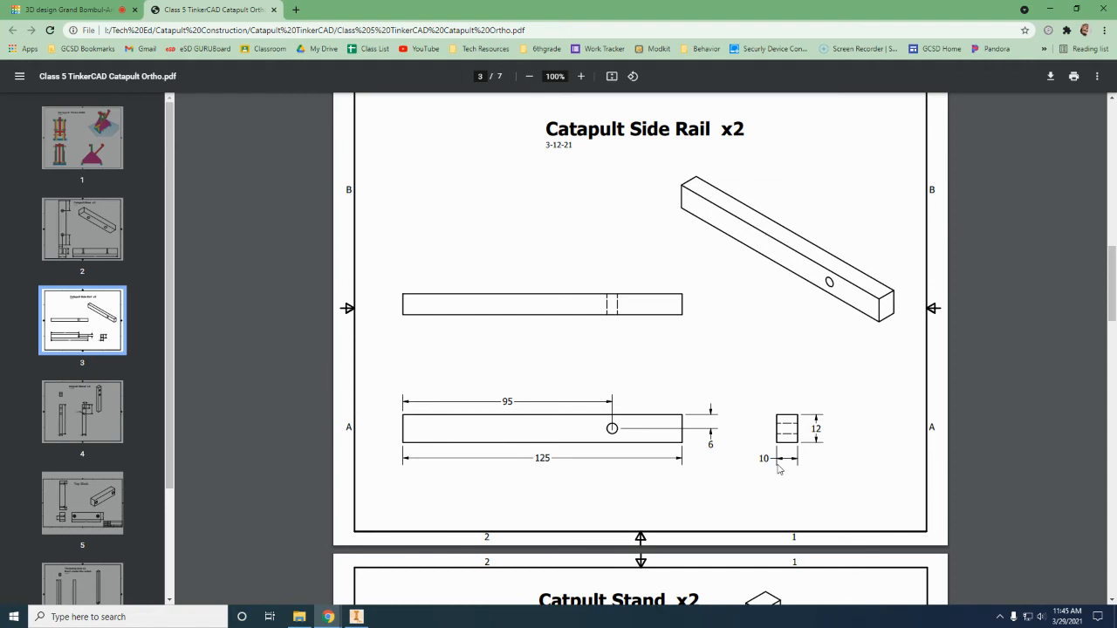
mouse_move(780, 467)
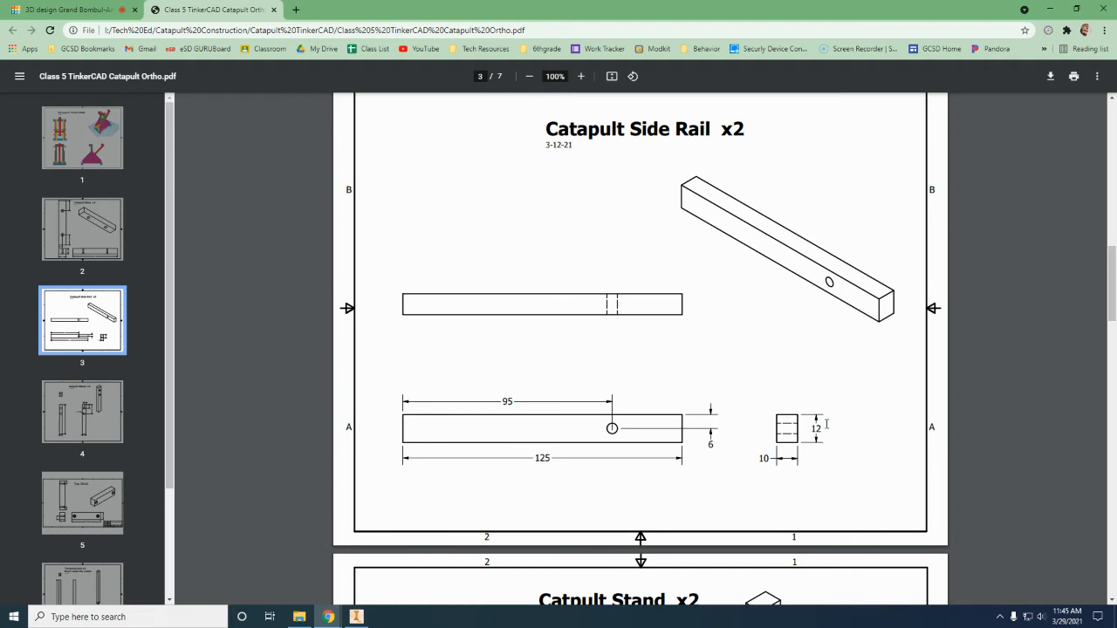
mouse_move(297, 81)
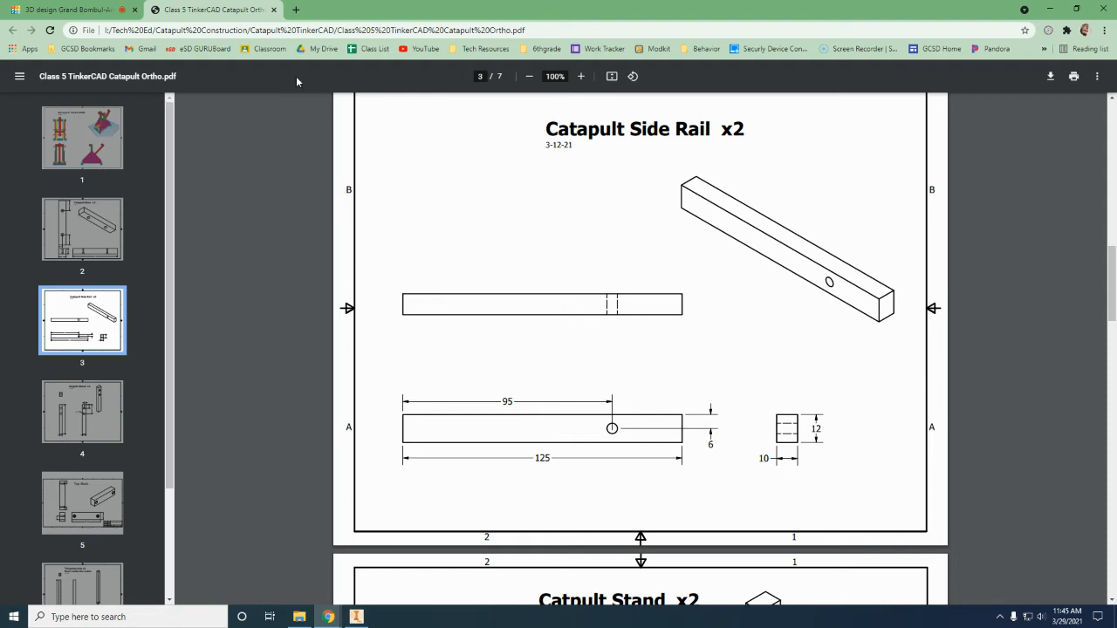
left_click(70, 10)
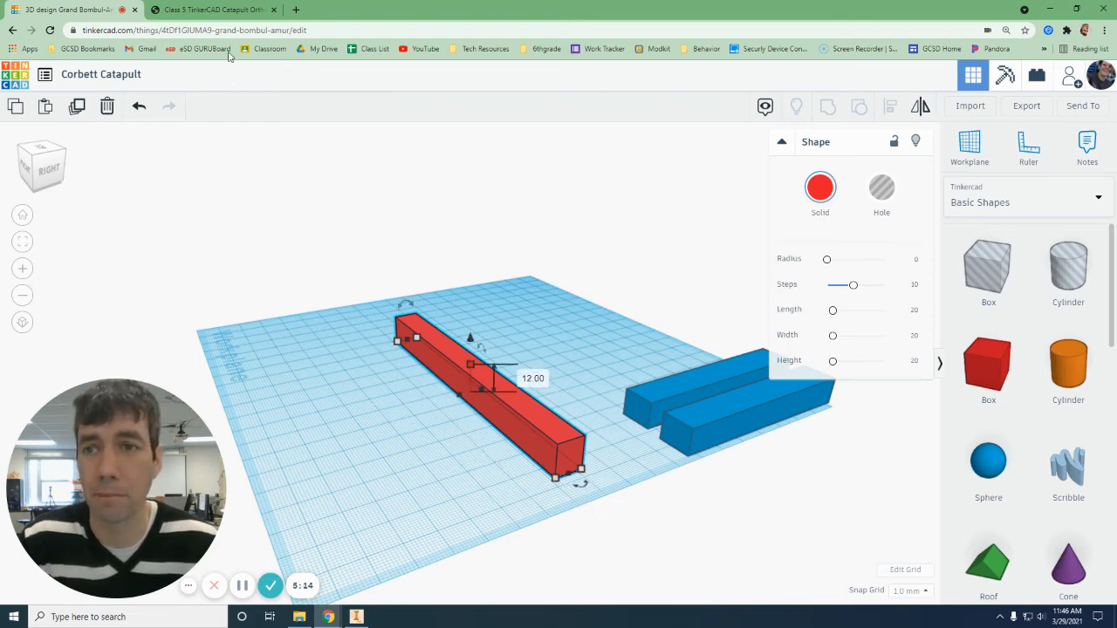
Step: Verify the rail dimensions in the drawing and return to the design with two yellow side rails placed
left_click(209, 10)
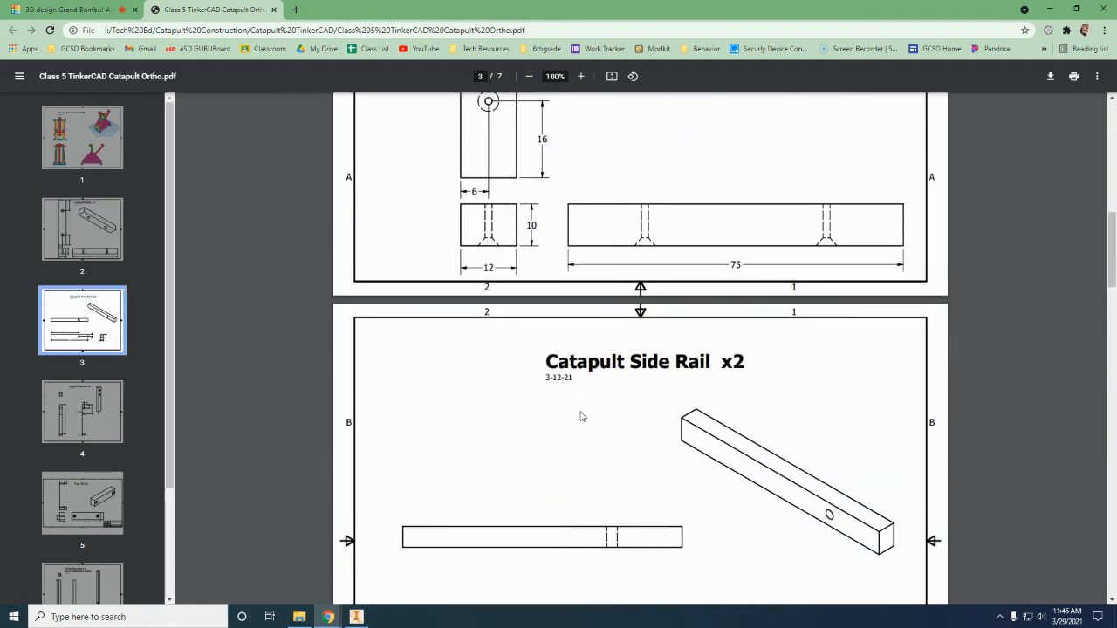
left_click(82, 137)
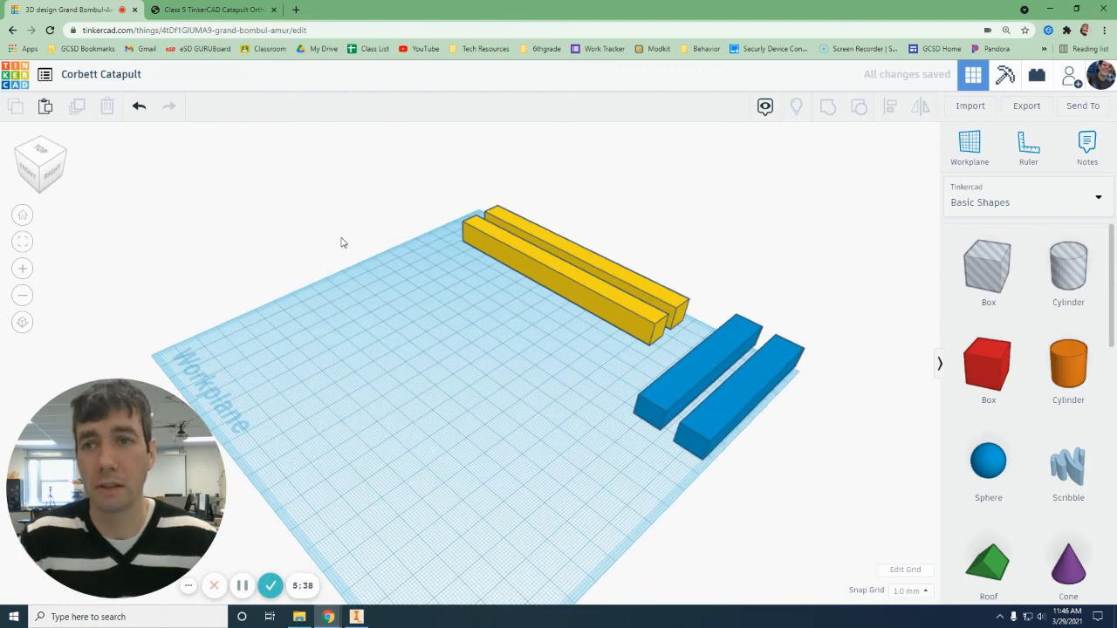
Step: In the PDF, jump to the side rail page and scroll down to the Catapult Gusset x2 drawing (110 wide, 55 and 20 tall)
left_click(210, 10)
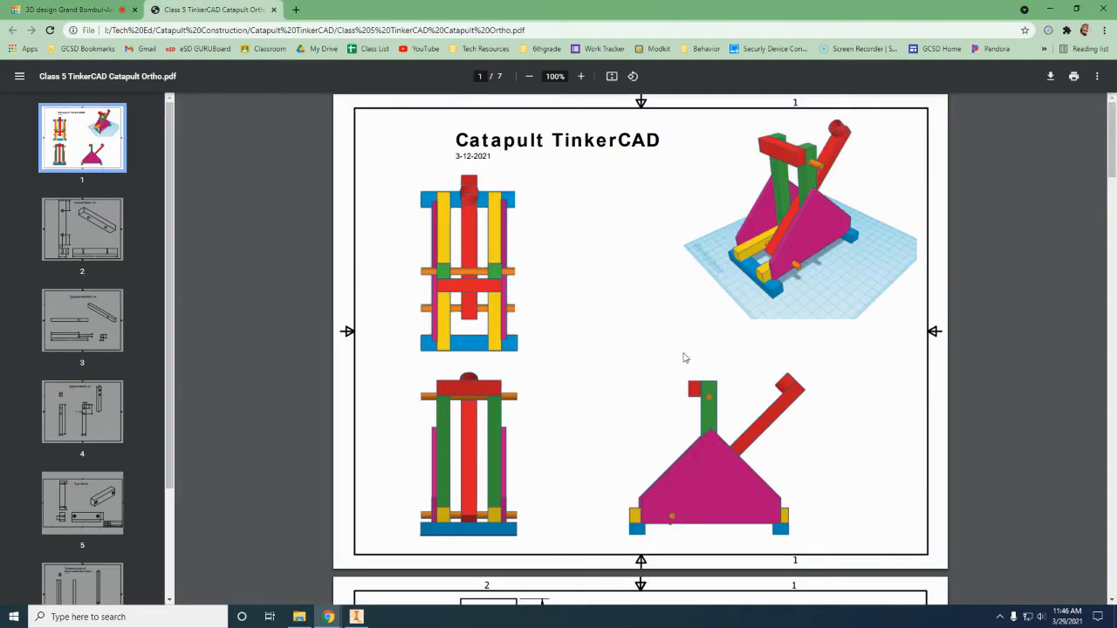
left_click(82, 321)
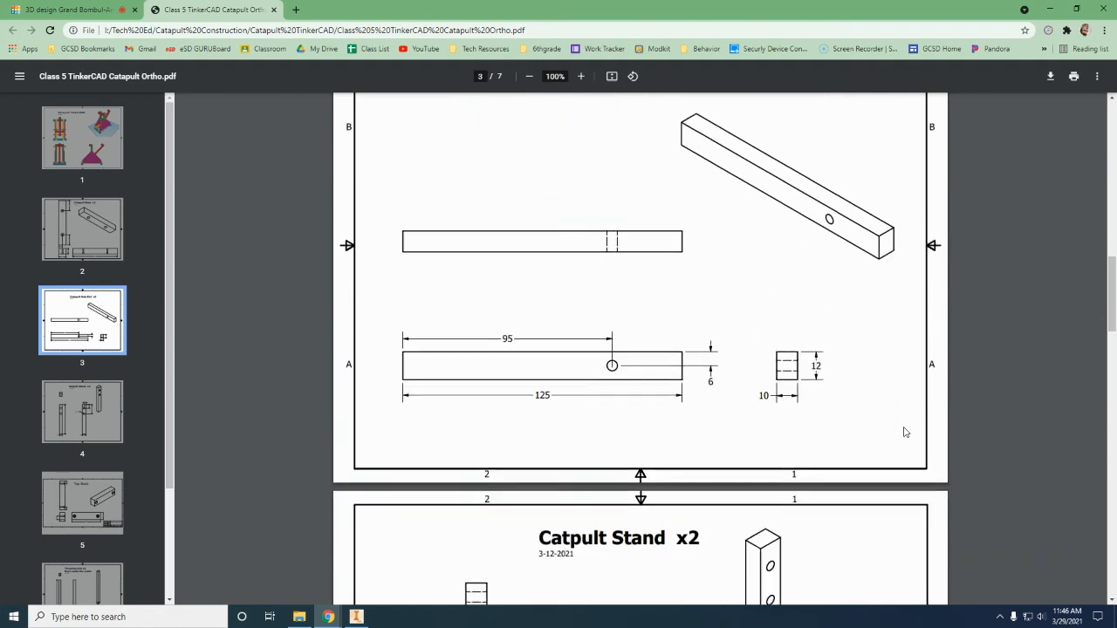
scroll("down", 3)
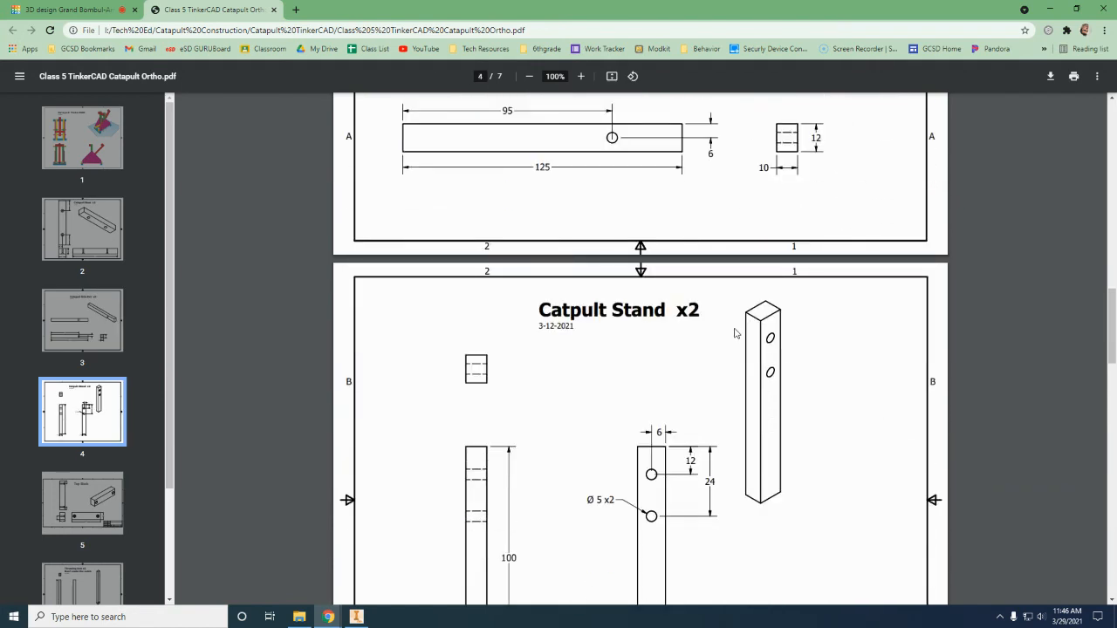
scroll("down", 3)
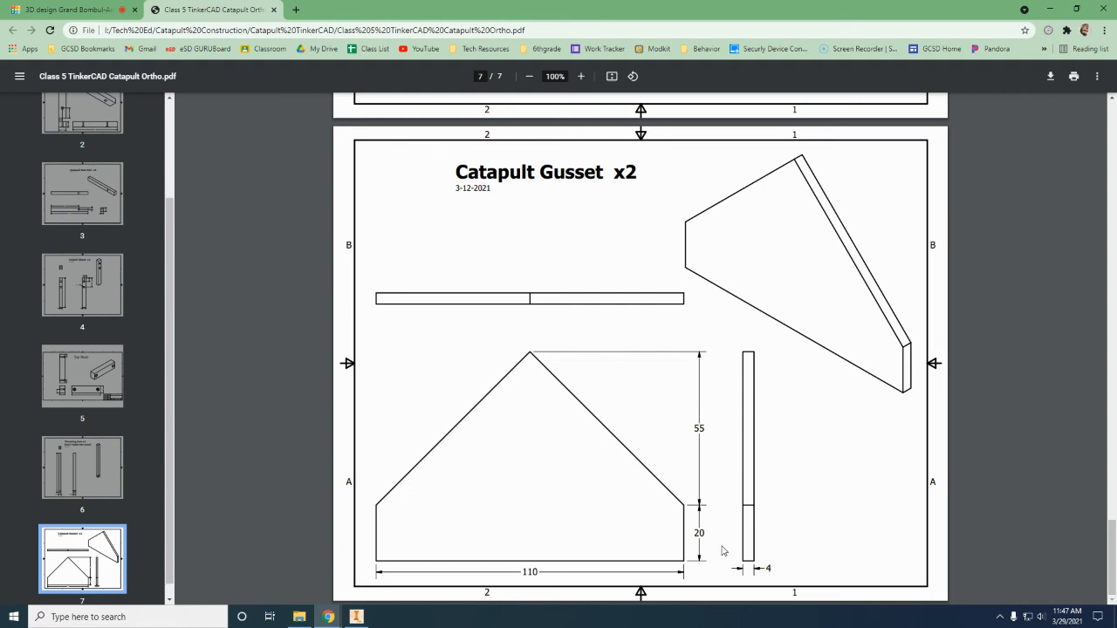
mouse_move(384, 561)
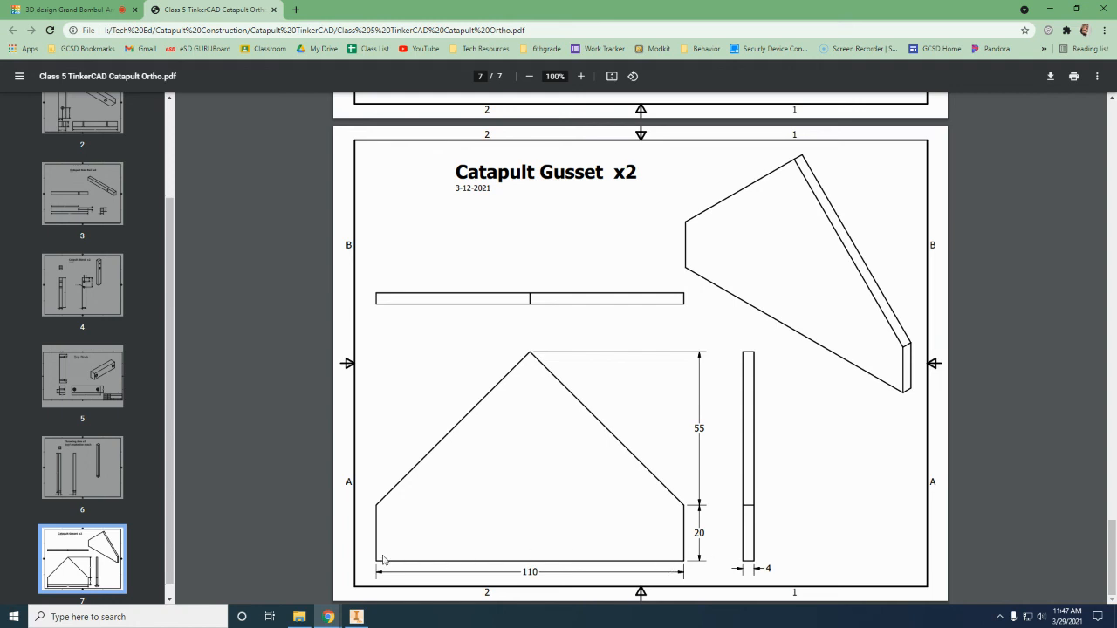
mouse_move(645, 570)
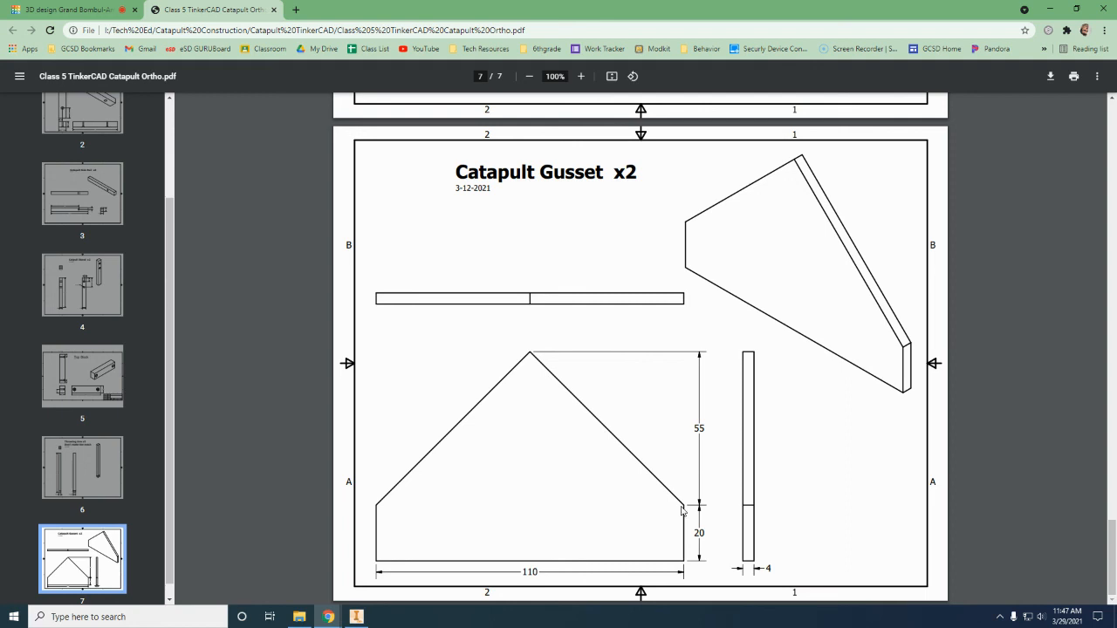
mouse_move(379, 514)
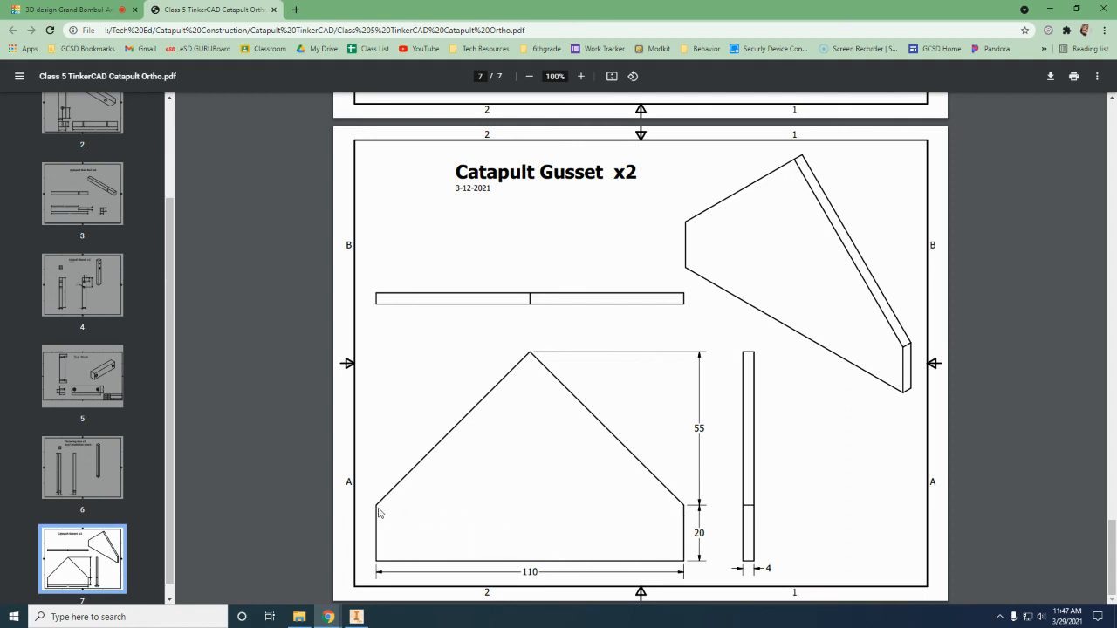
mouse_move(516, 352)
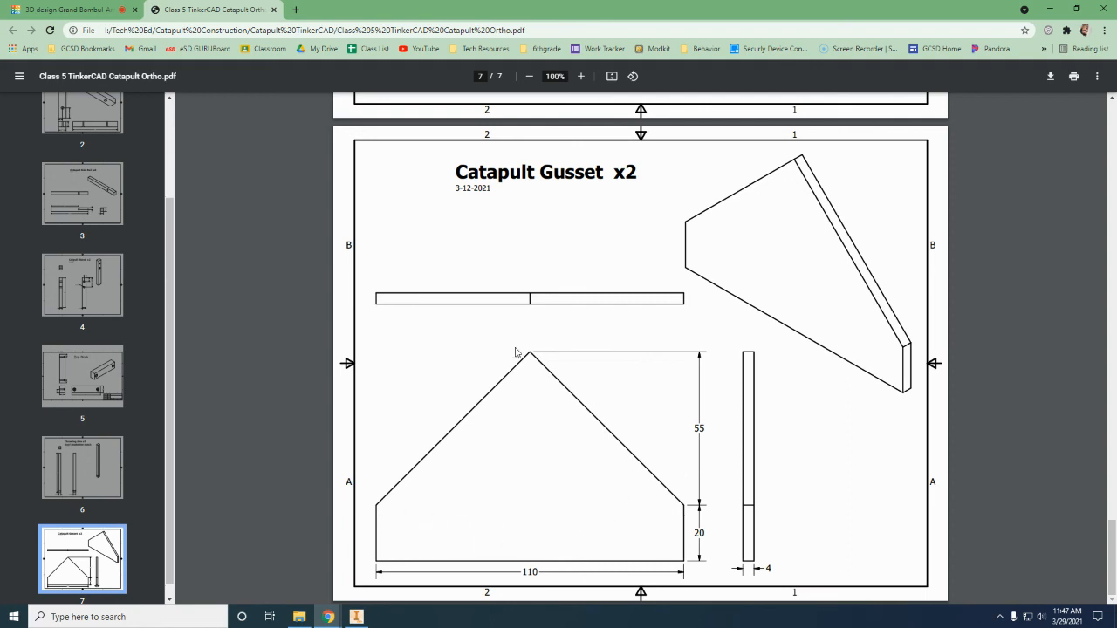
mouse_move(703, 428)
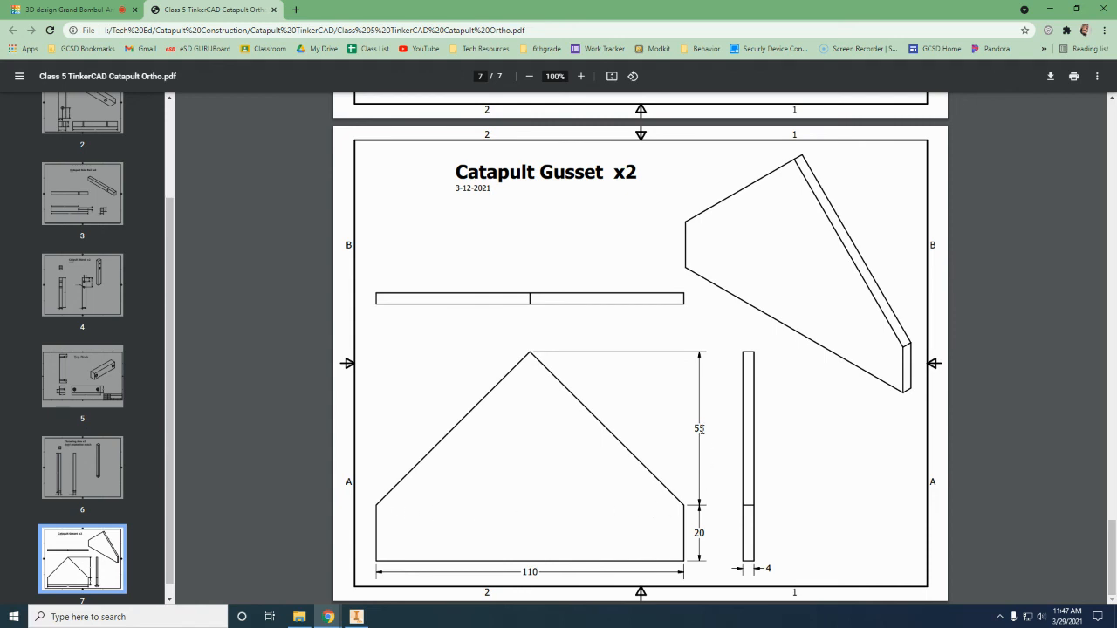
mouse_move(535, 485)
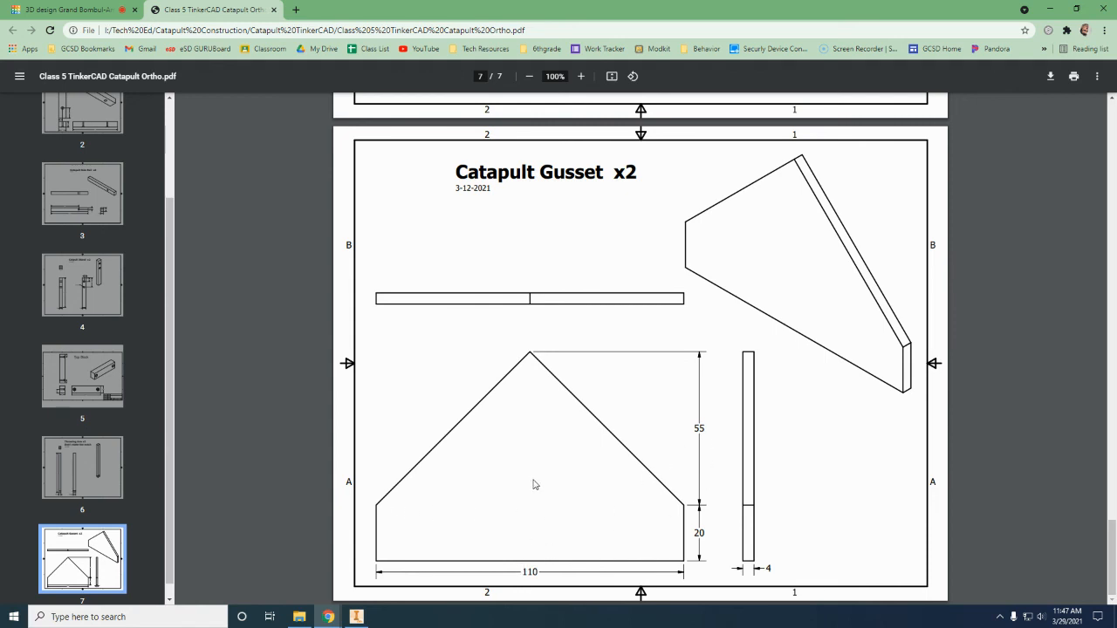
mouse_move(541, 440)
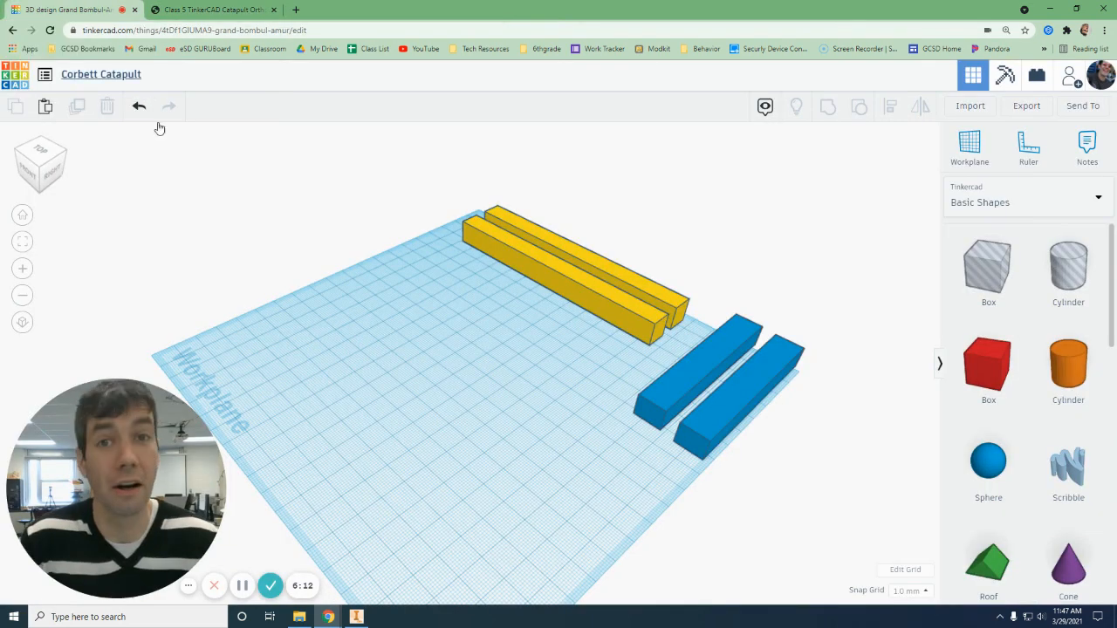
mouse_move(502, 440)
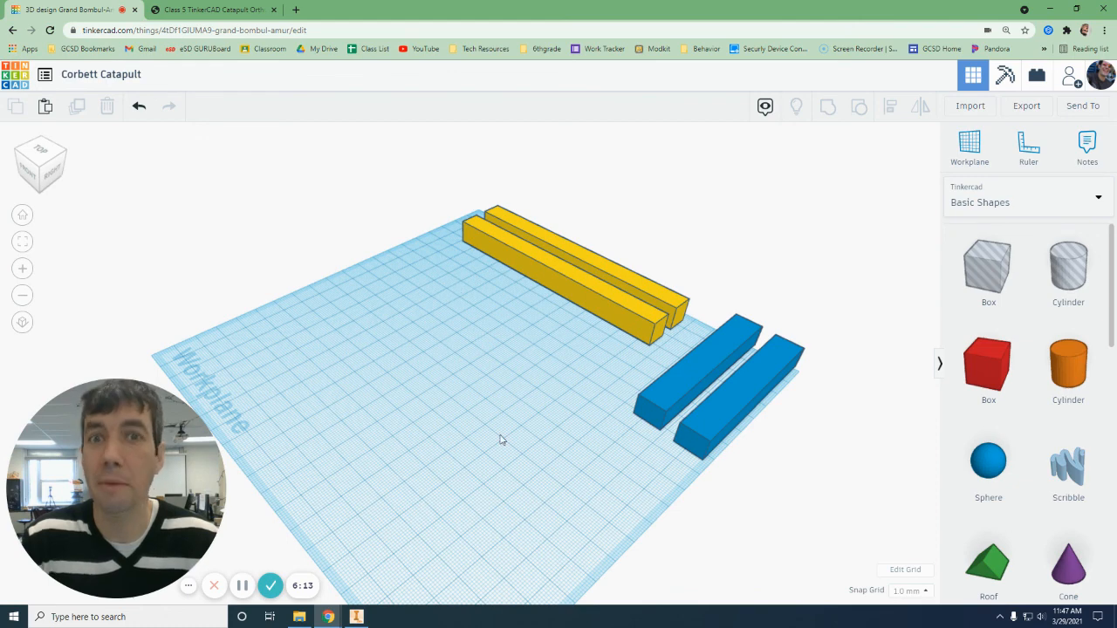
Step: Begin renaming the Corbett Catapult design from its title at the top left
left_click(100, 74)
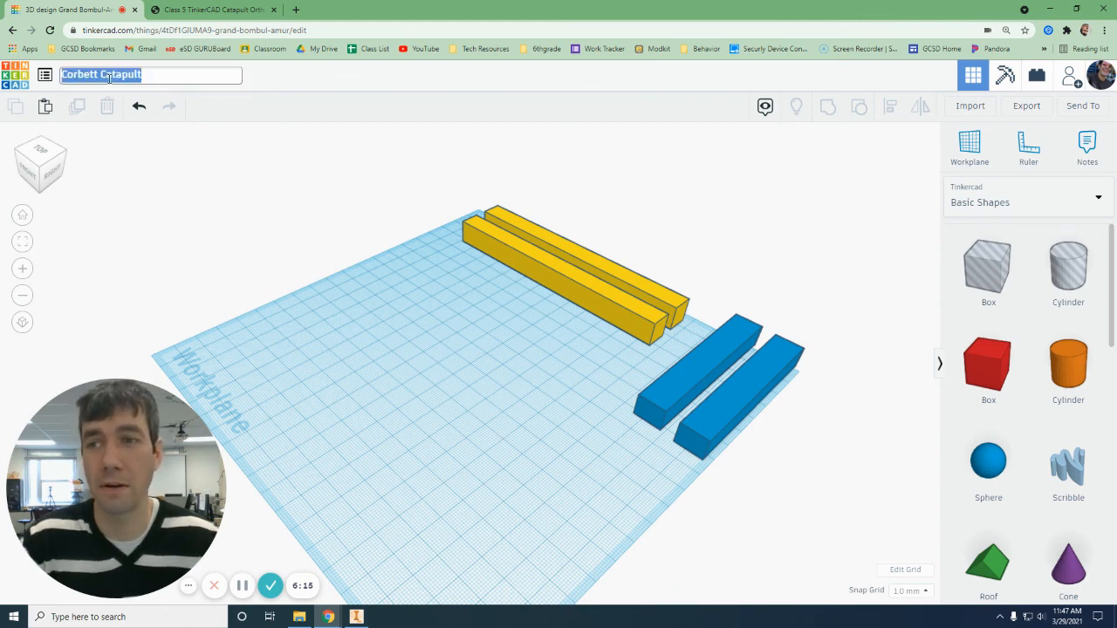